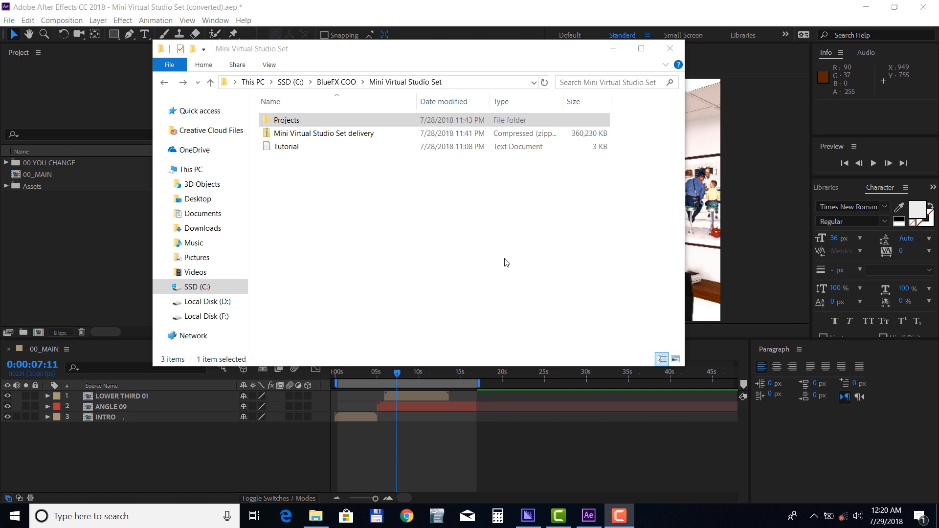
mouse_move(448, 211)
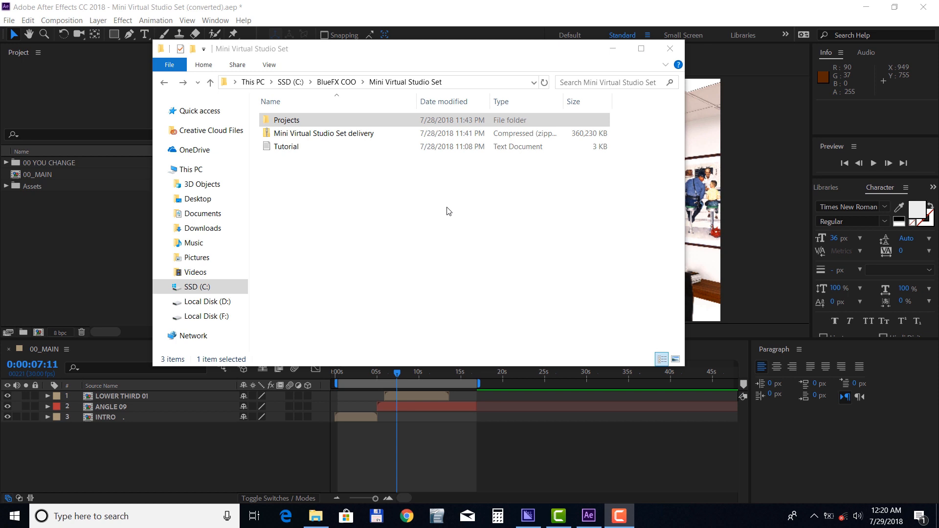
mouse_move(405, 206)
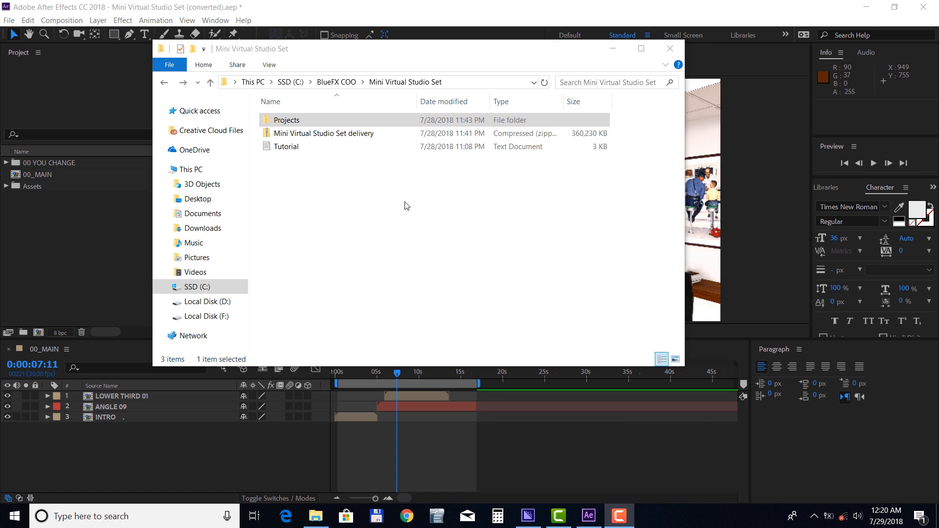
Step: Navigate into Projects and then the AE Project folder in File Explorer
right_click(324, 133)
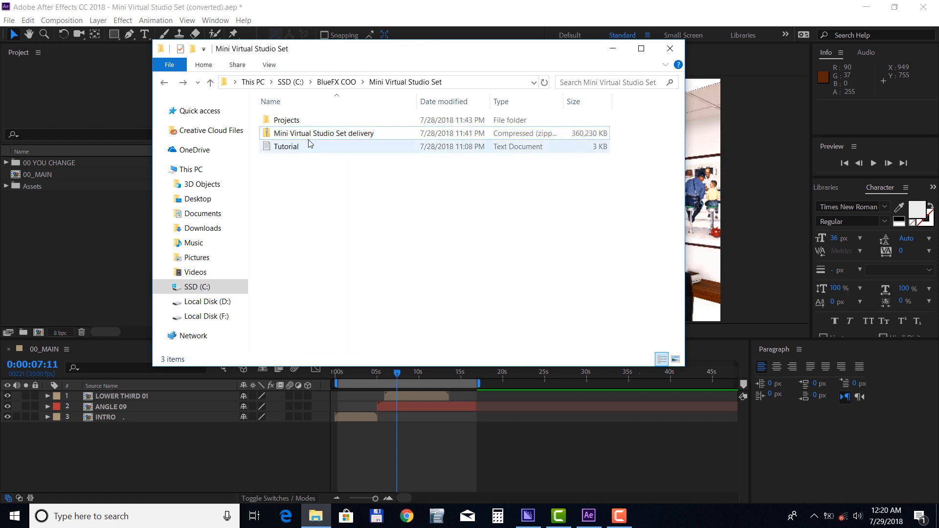
double_click(286, 119)
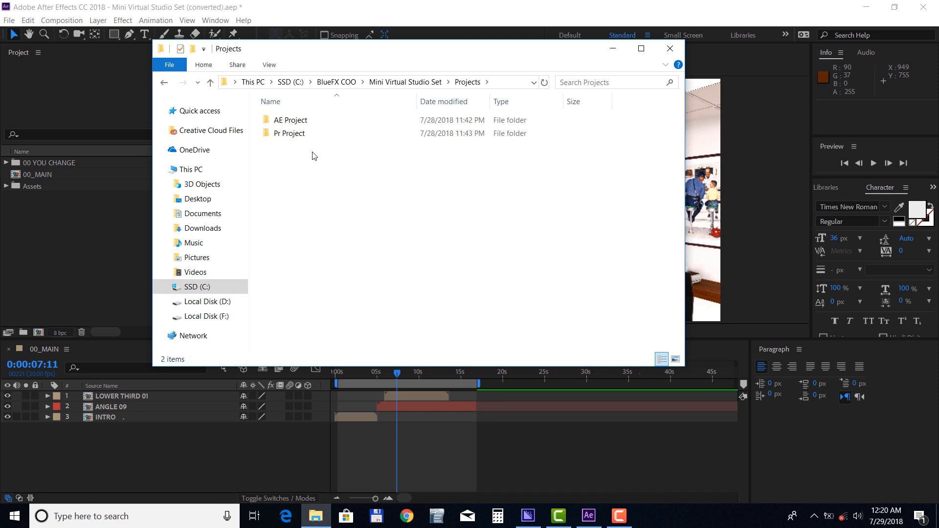
double_click(292, 120)
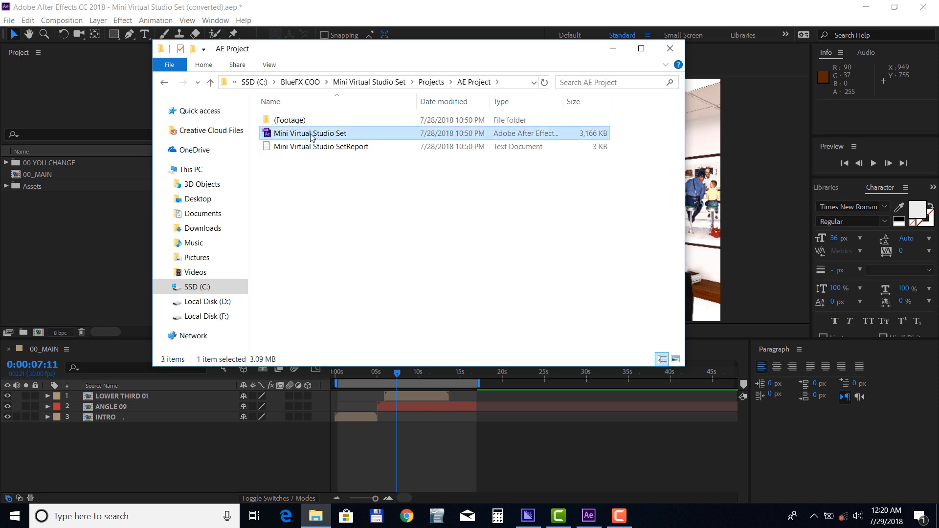
mouse_move(95, 212)
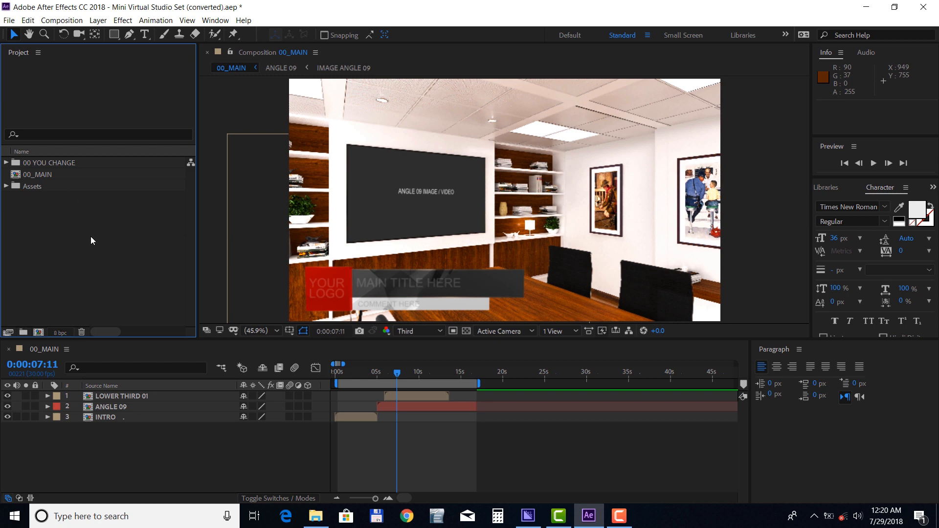
mouse_move(65, 221)
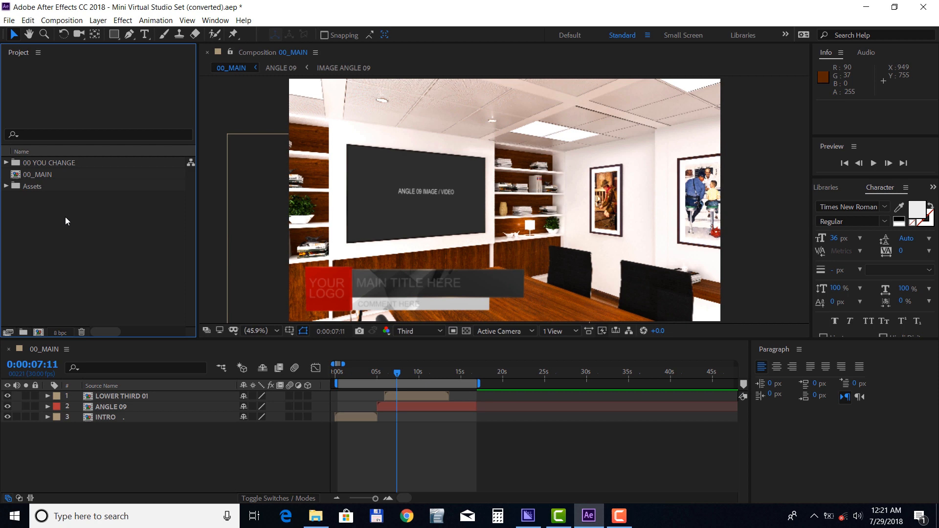
mouse_move(355, 381)
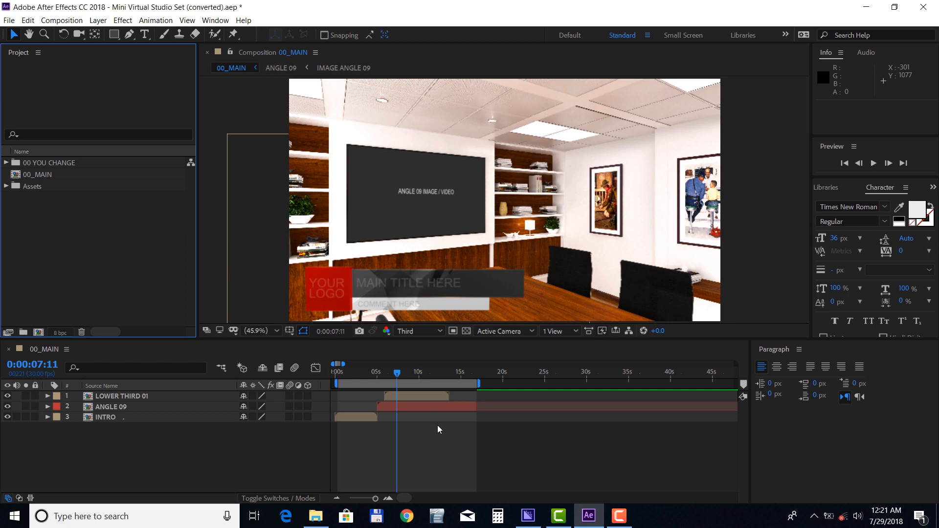
mouse_move(441, 436)
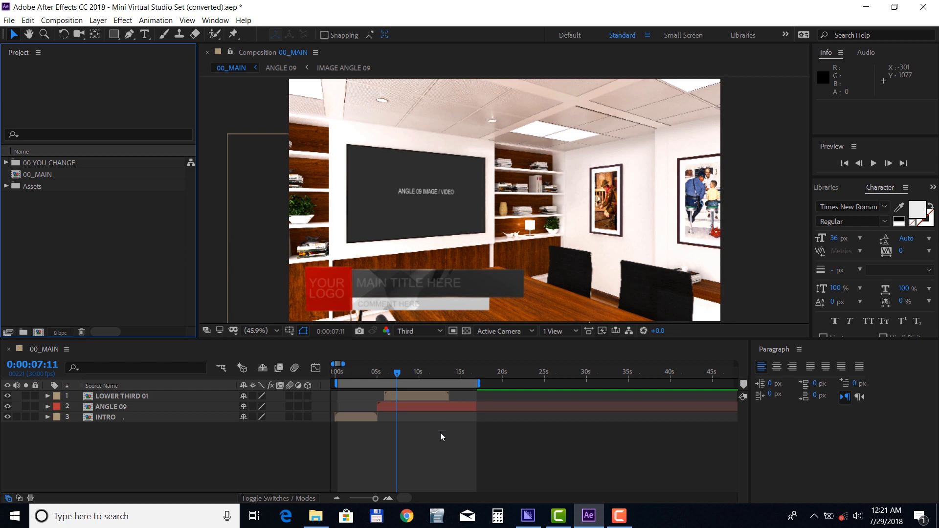
Step: Enter the INTRO comp, scrub to 3 seconds and set preview resolution to Quarter
double_click(105, 417)
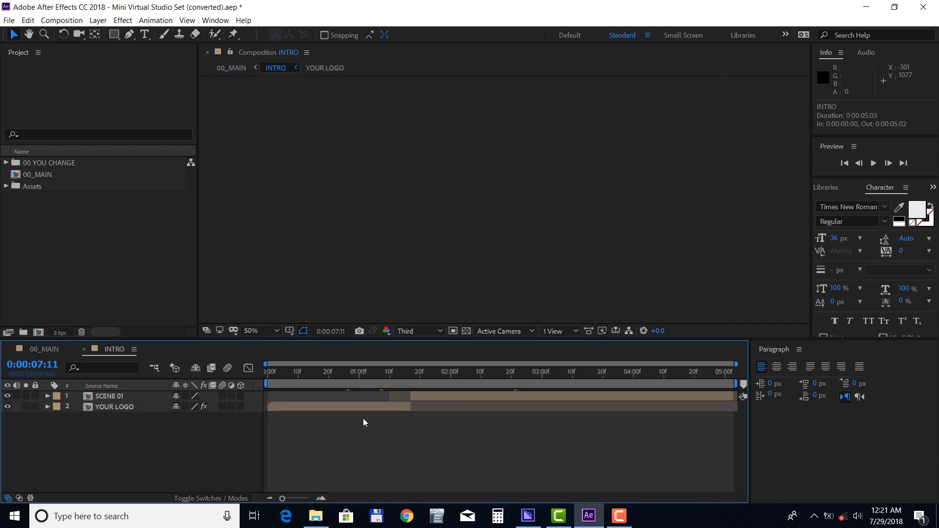
click(362, 372)
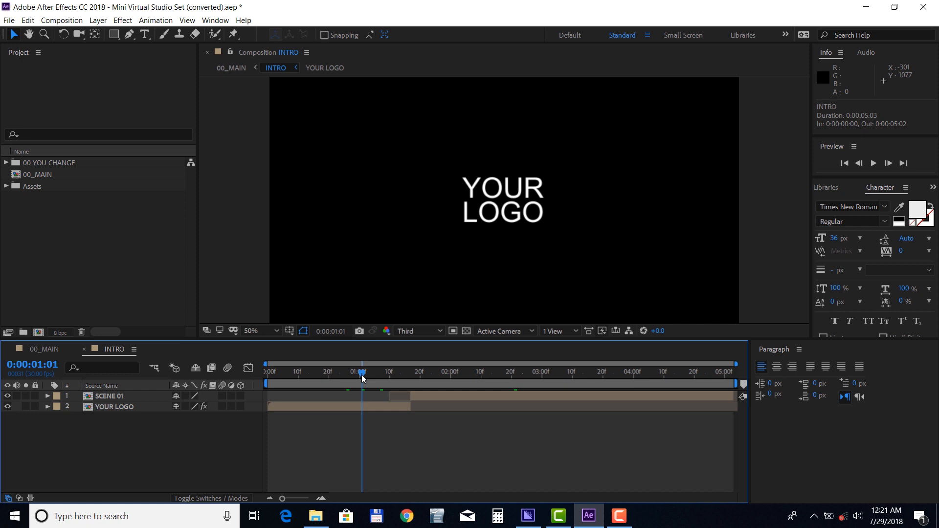
mouse_move(545, 372)
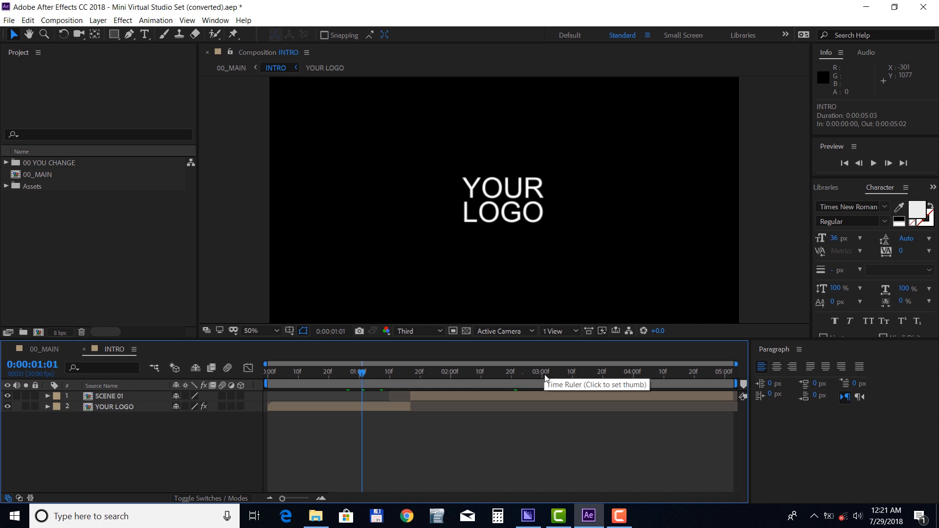
click(544, 372)
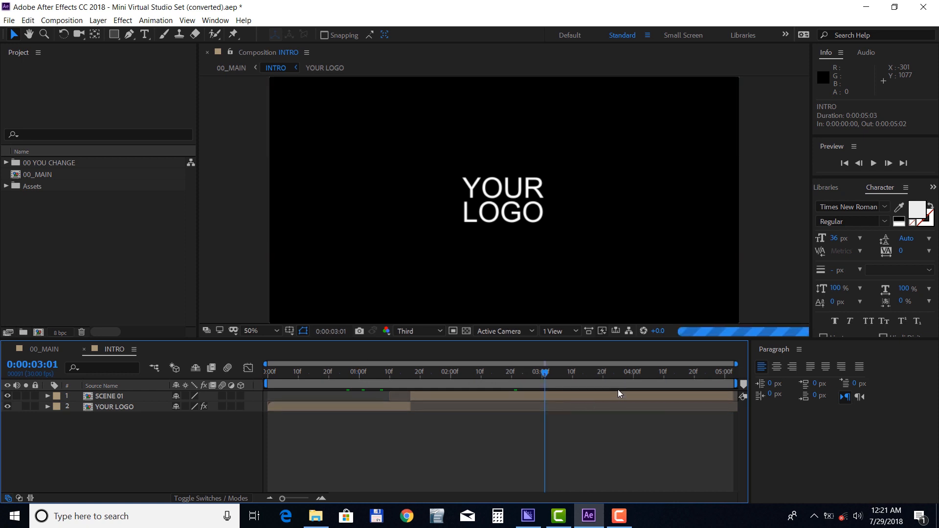
mouse_move(182, 385)
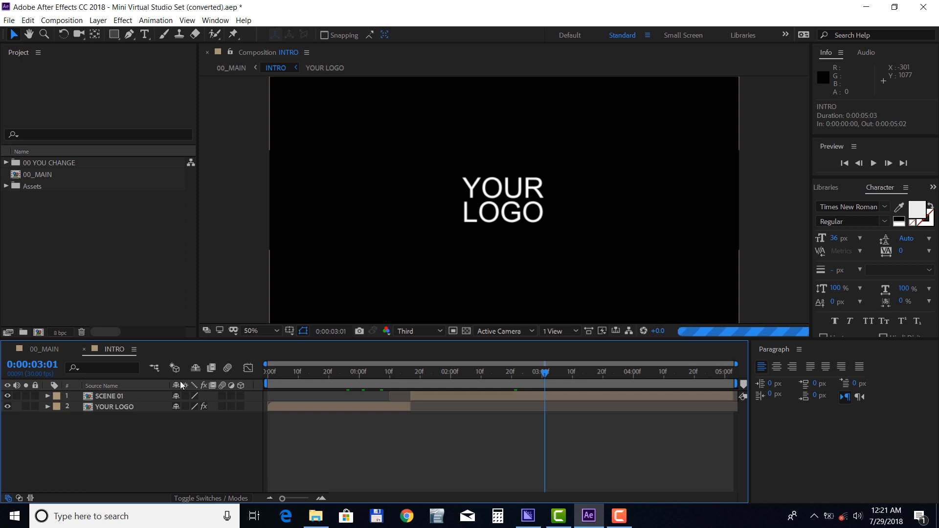
click(418, 331)
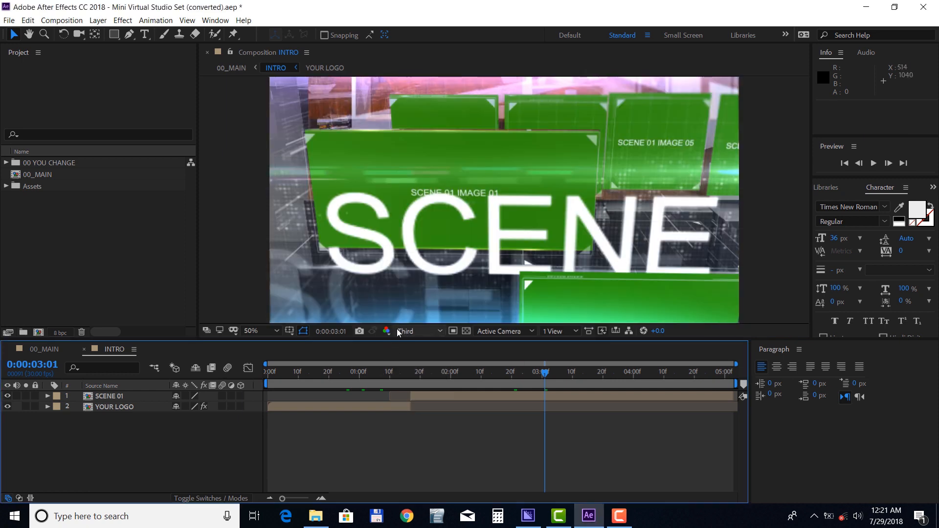
click(415, 331)
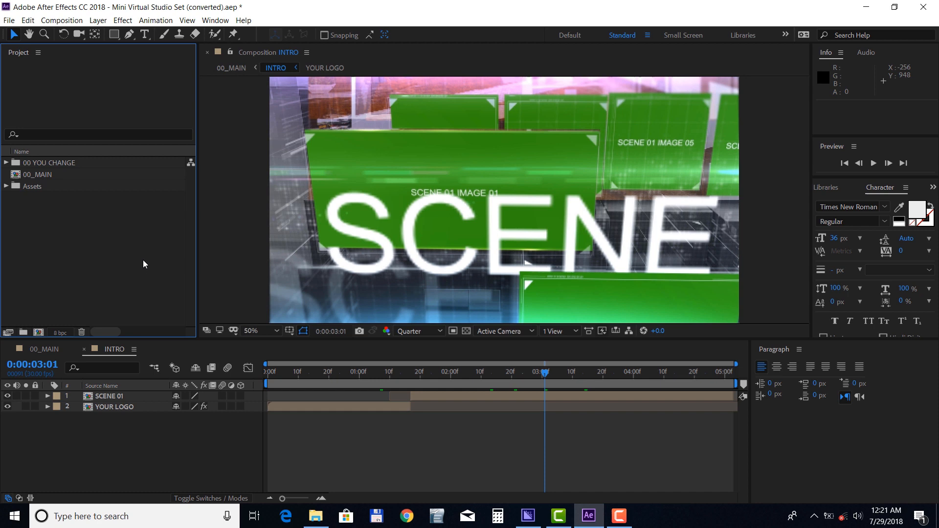
mouse_move(8, 19)
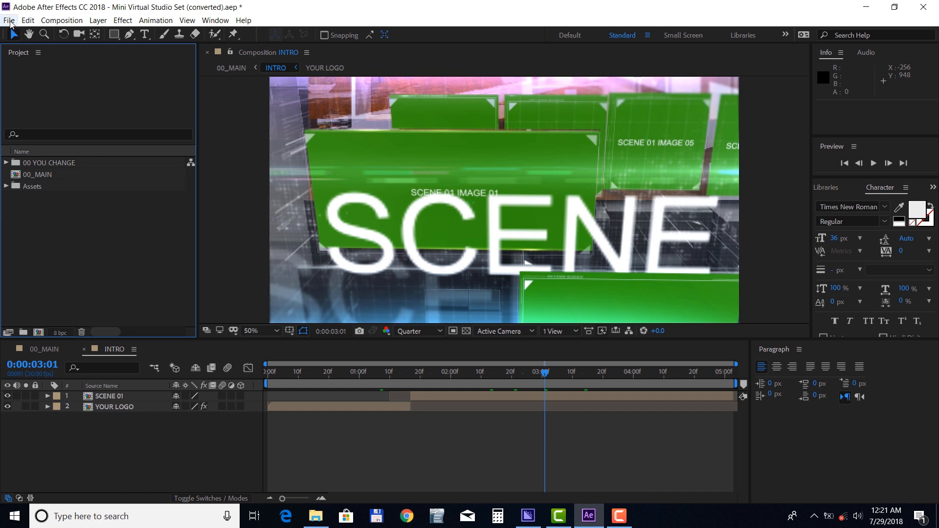
Step: Import all Demo Files (photos 01–06, background city, new logo, SHOT_01) and expand 00 YOU CHANGE
click(9, 20)
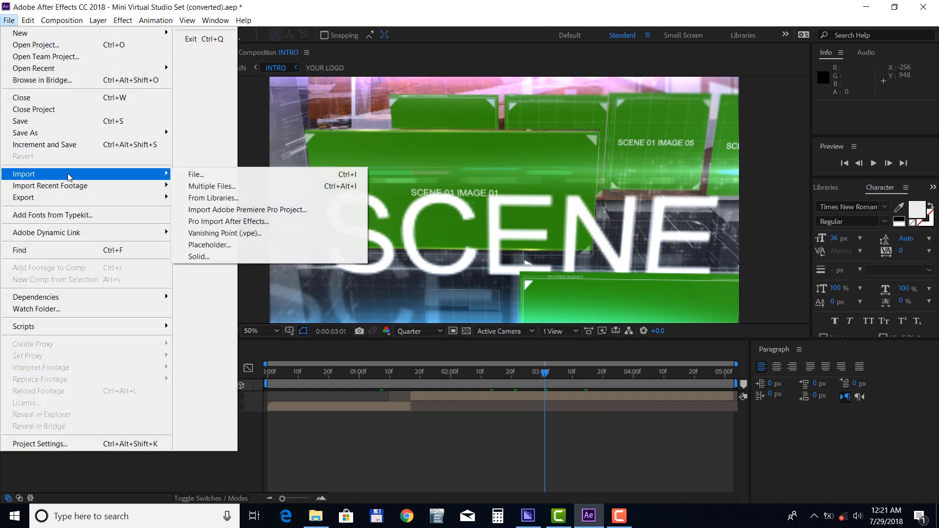
click(195, 175)
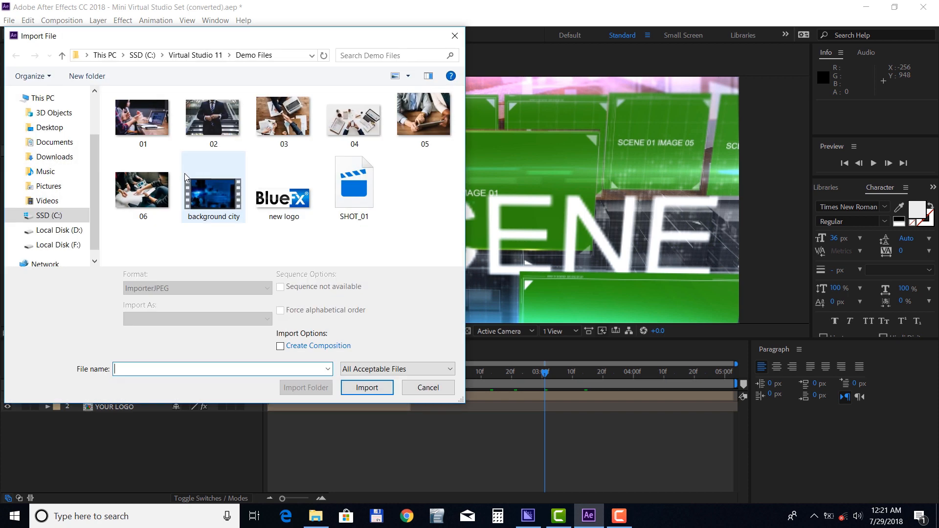
click(143, 116)
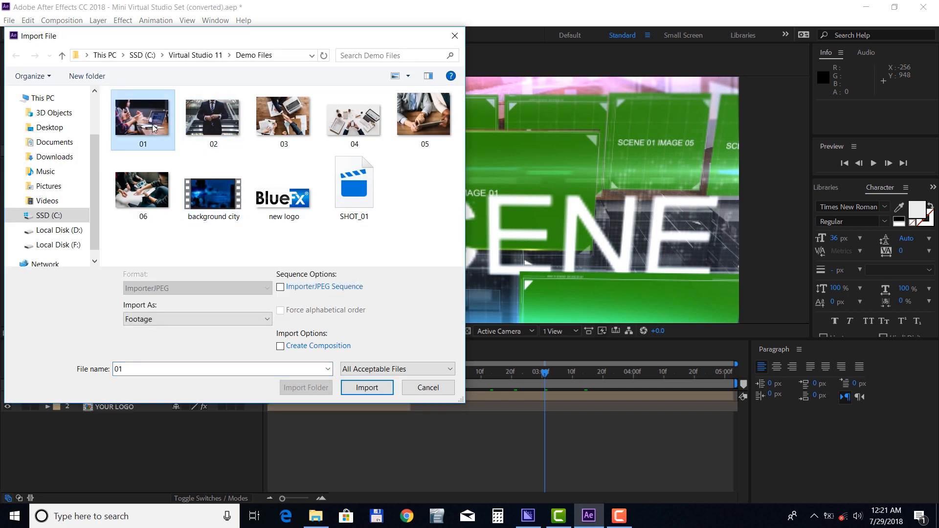
mouse_move(213, 192)
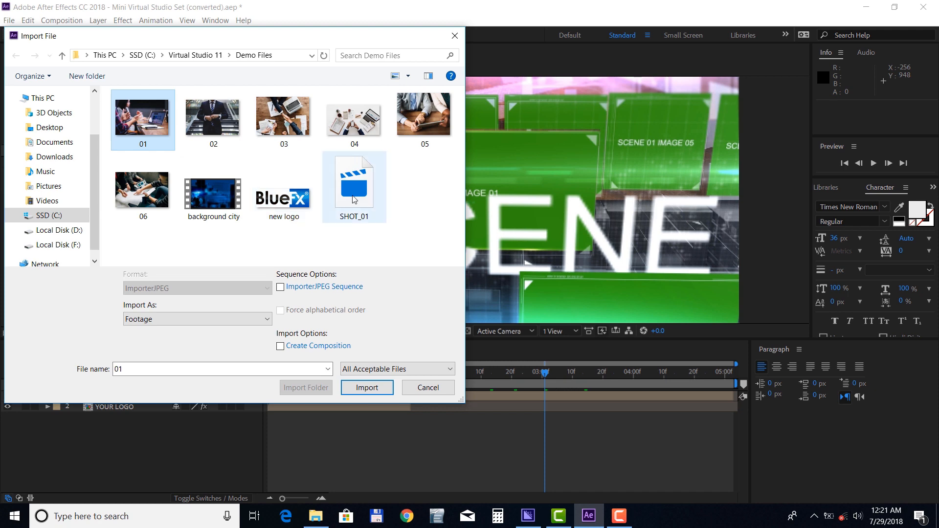
key(ctrl+a)
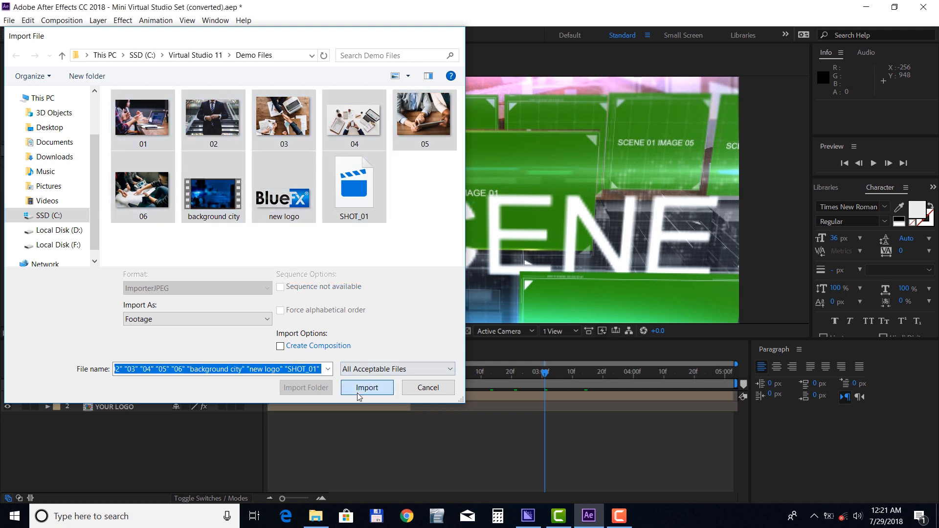
click(367, 387)
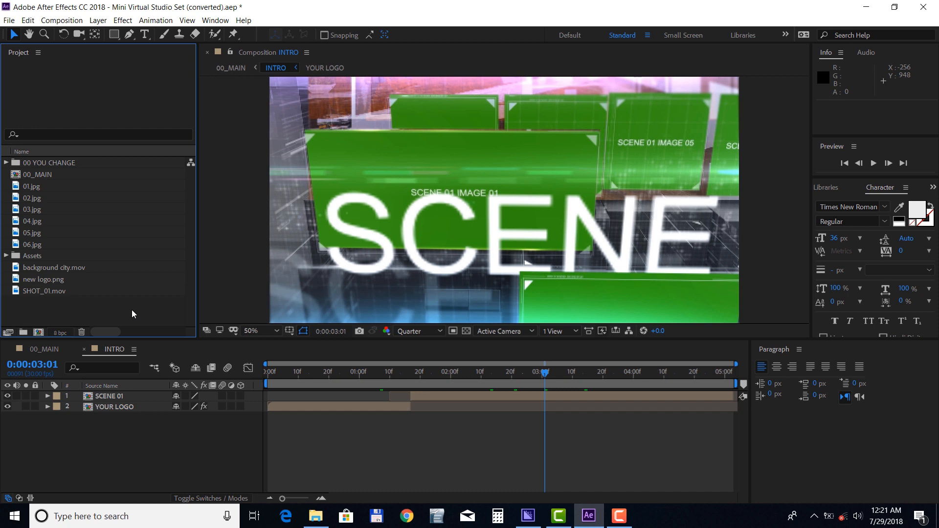
mouse_move(40, 180)
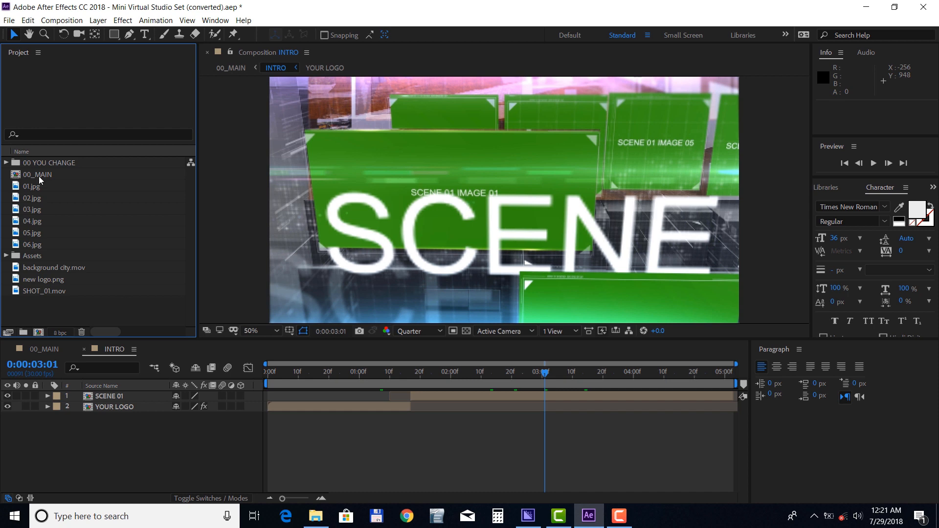
click(6, 163)
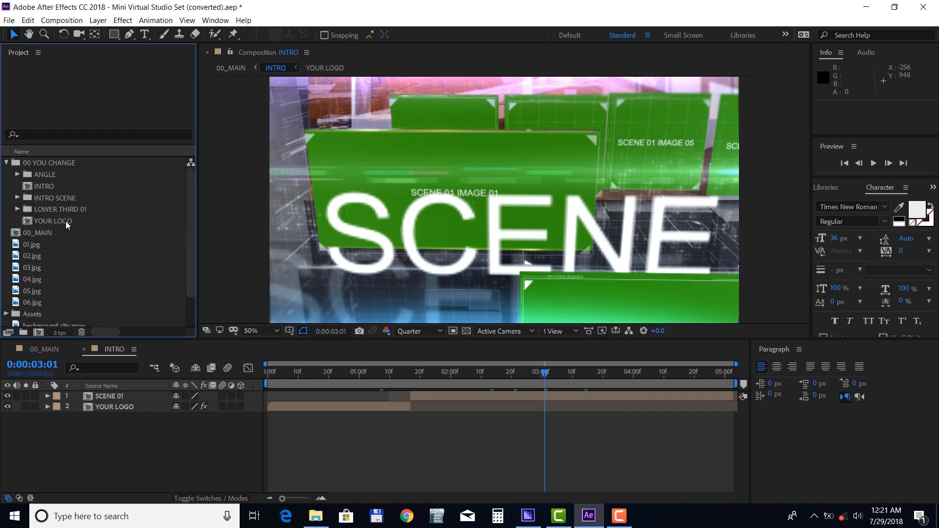
Step: Add new logo.png to the YOUR LOGO comp, hide the placeholder text and scale the logo to 25%
double_click(53, 220)
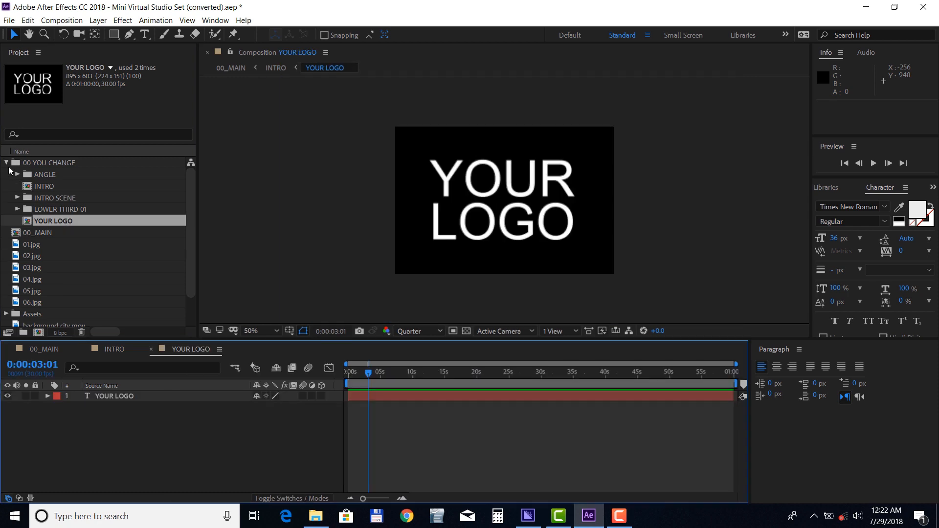
click(6, 162)
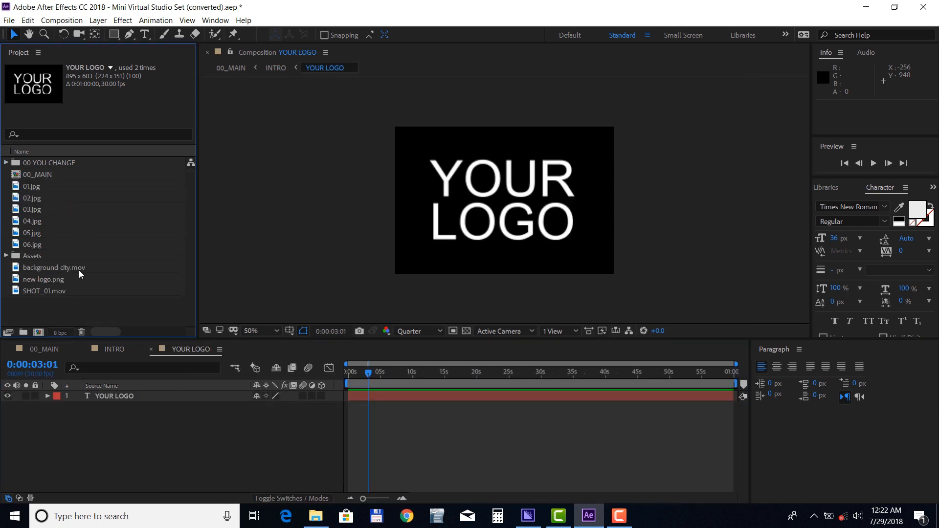
click(42, 280)
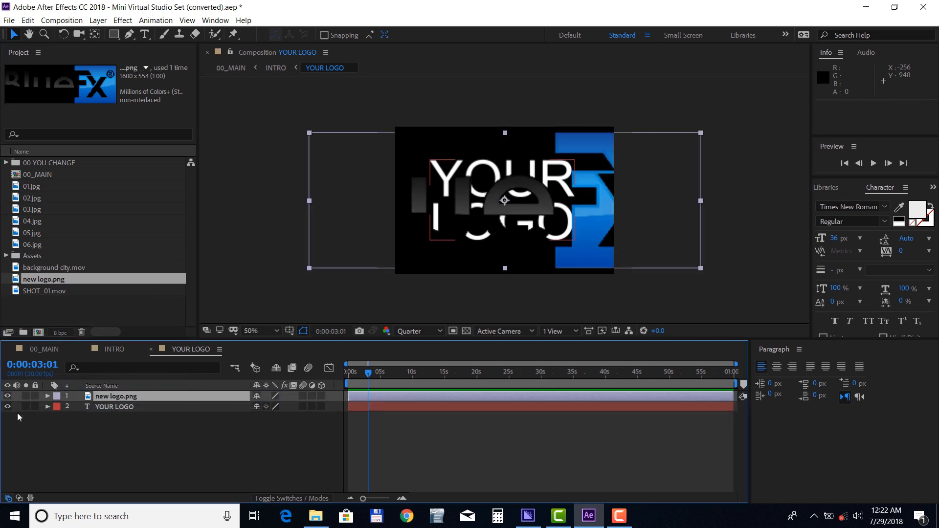
click(47, 407)
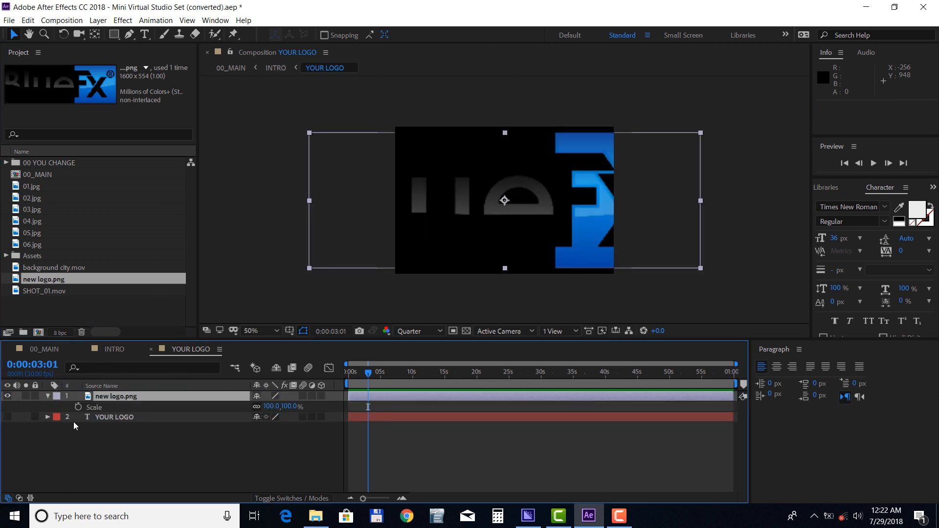
double_click(271, 406)
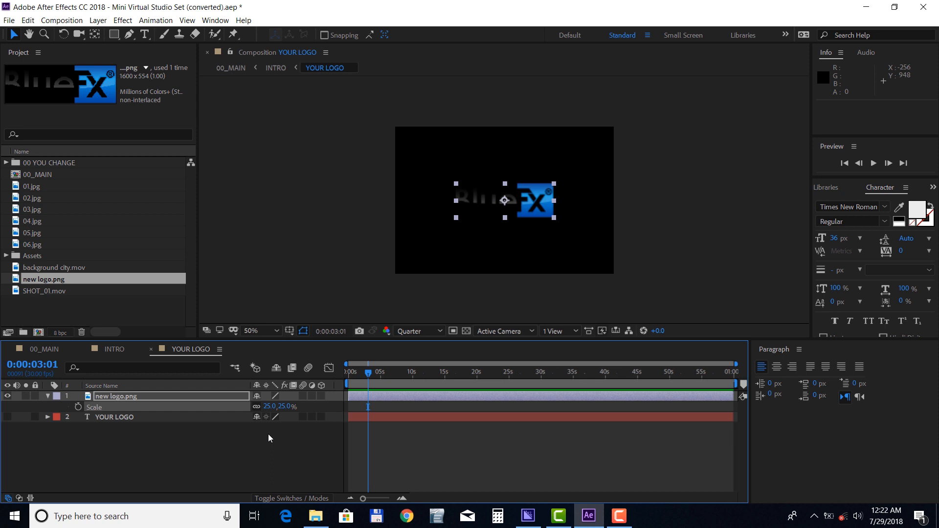
mouse_move(160, 354)
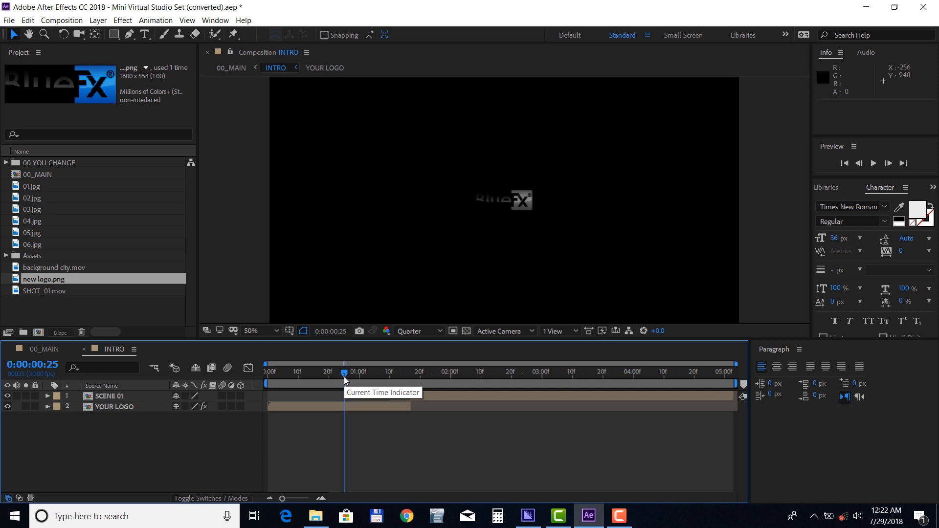
mouse_move(148, 255)
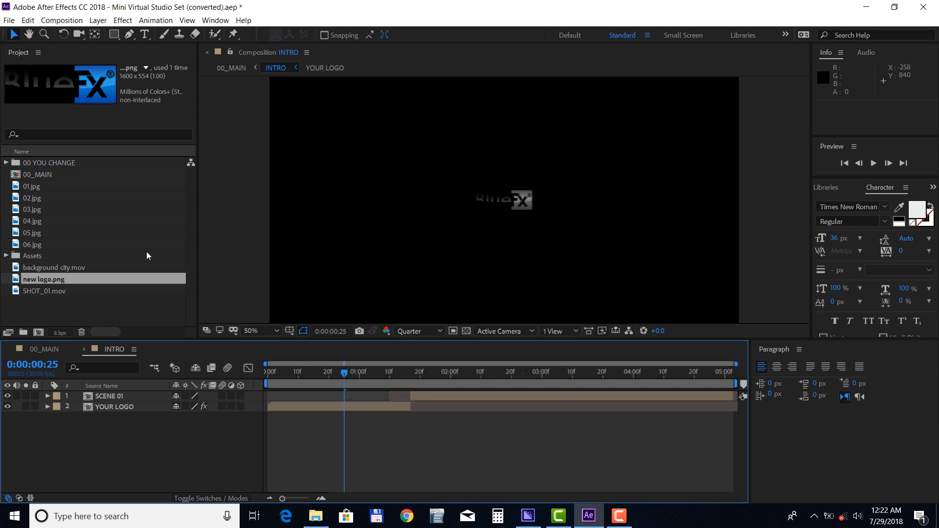
Step: Expand INTRO SCENE > SCENE 01 IMAGES and bring up the SCENE 01 IMAGE compositions
click(6, 163)
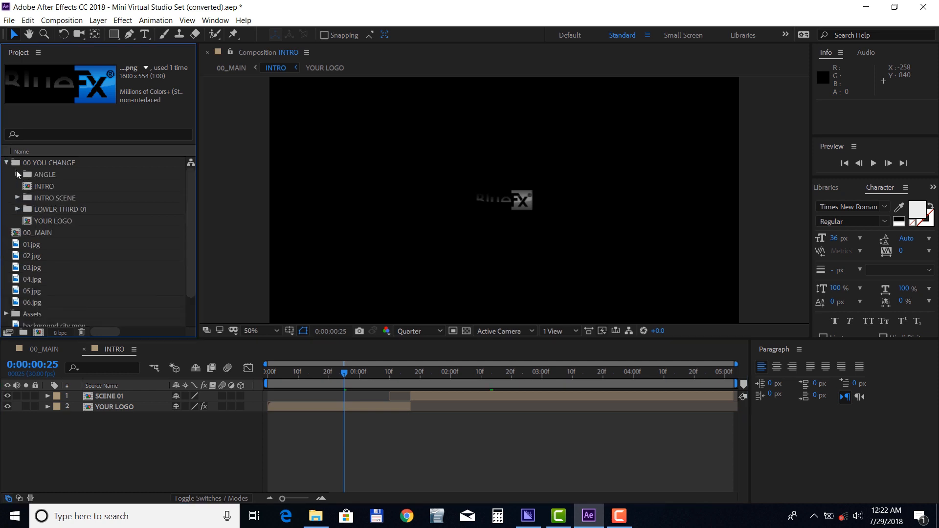
mouse_move(18, 201)
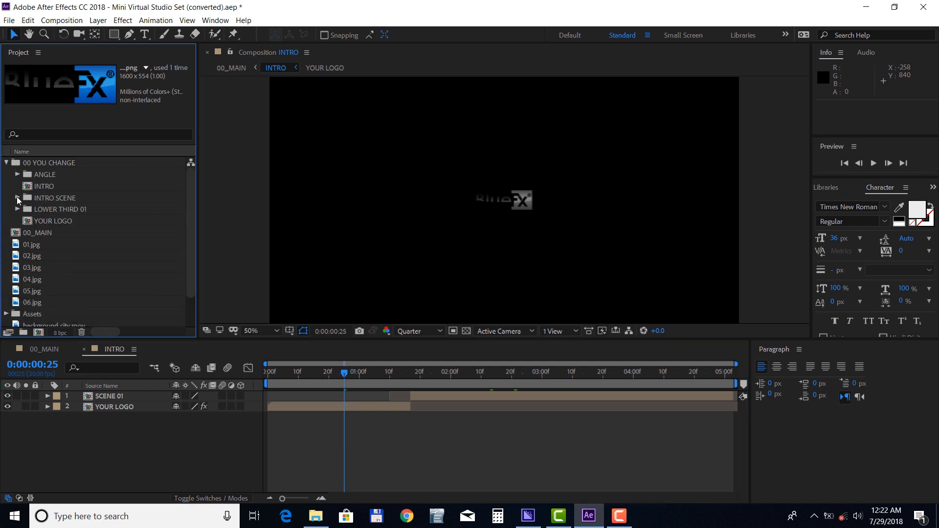
click(17, 198)
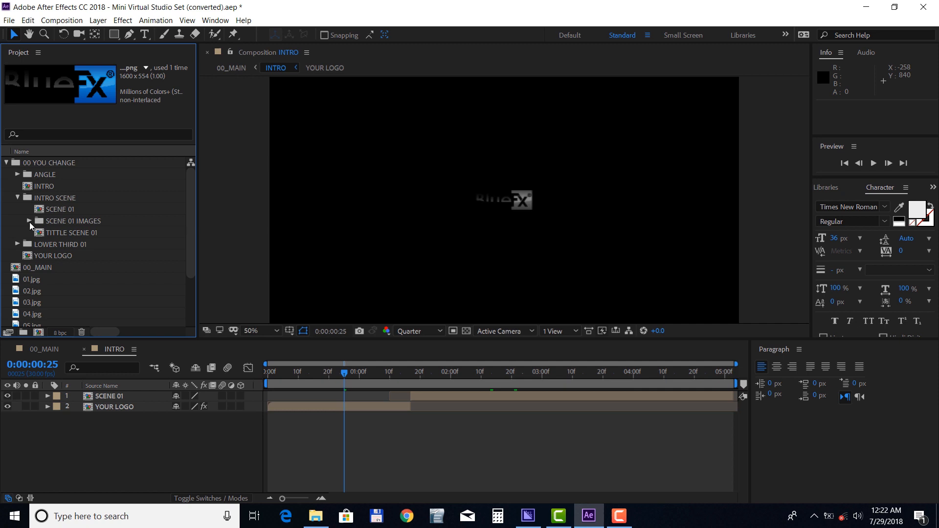
click(29, 221)
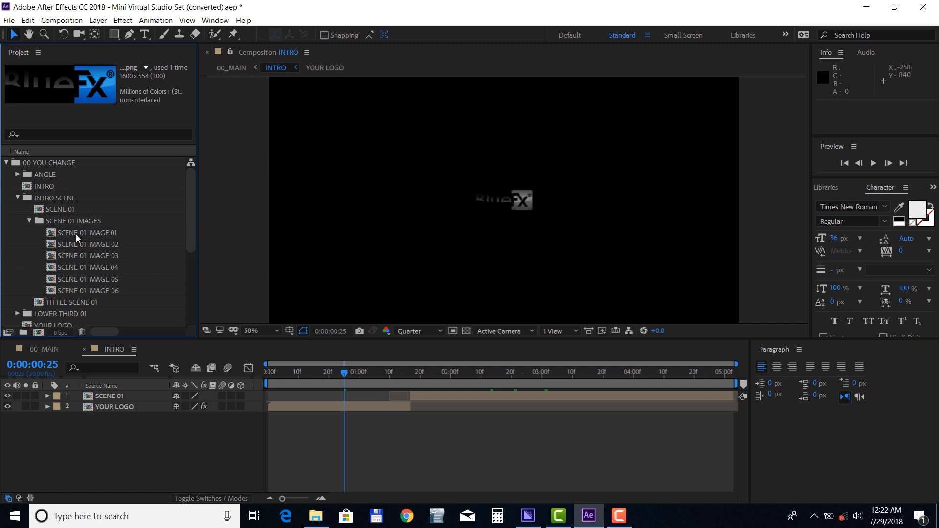
double_click(87, 233)
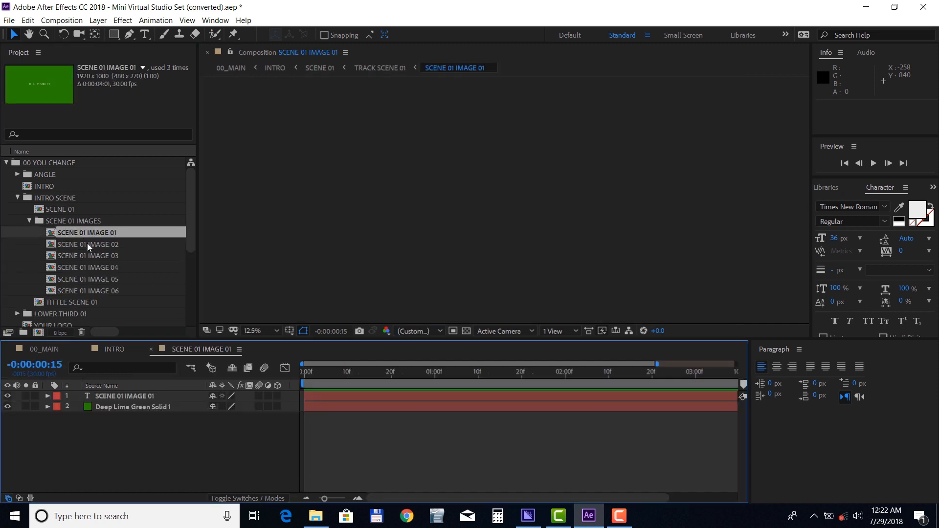
double_click(87, 255)
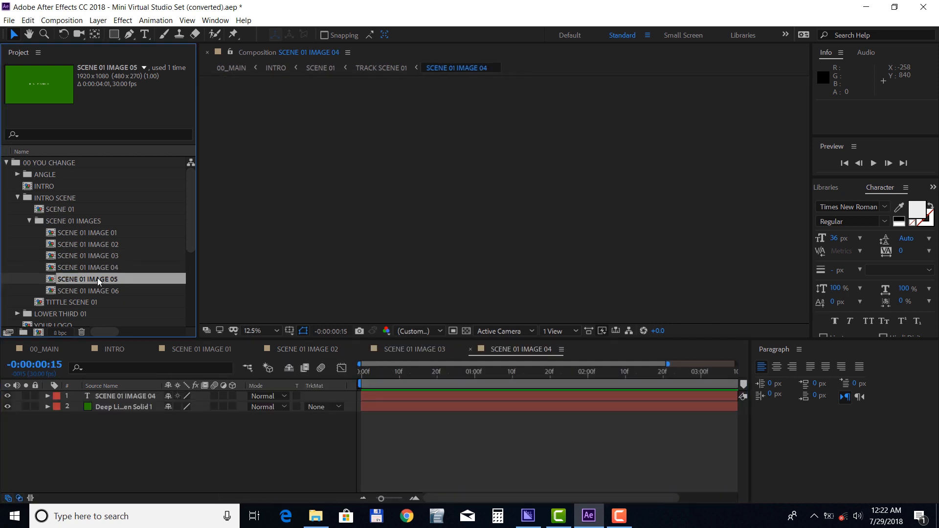
double_click(87, 290)
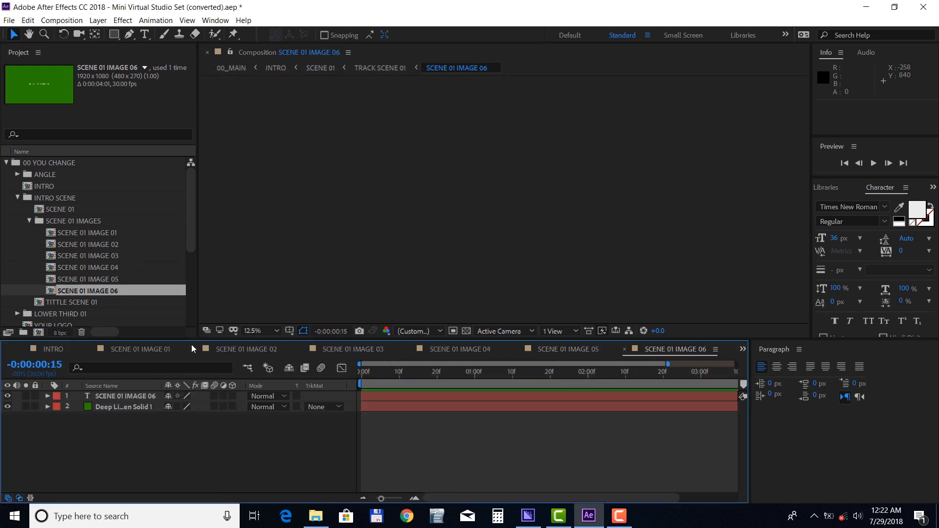
click(140, 350)
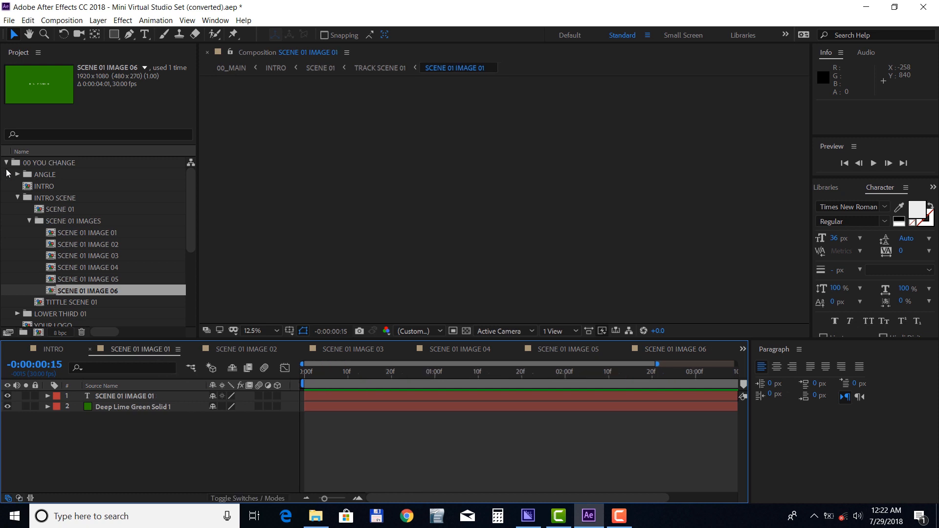
click(5, 162)
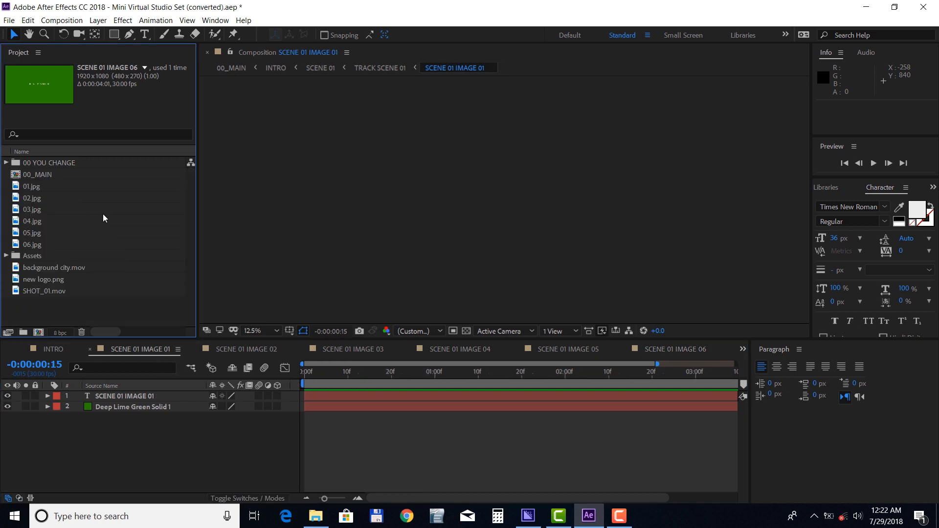
Step: Fill SCENE 01 IMAGE 01 and 02 with 01.jpg and 02.jpg, hiding their green placeholders
click(327, 371)
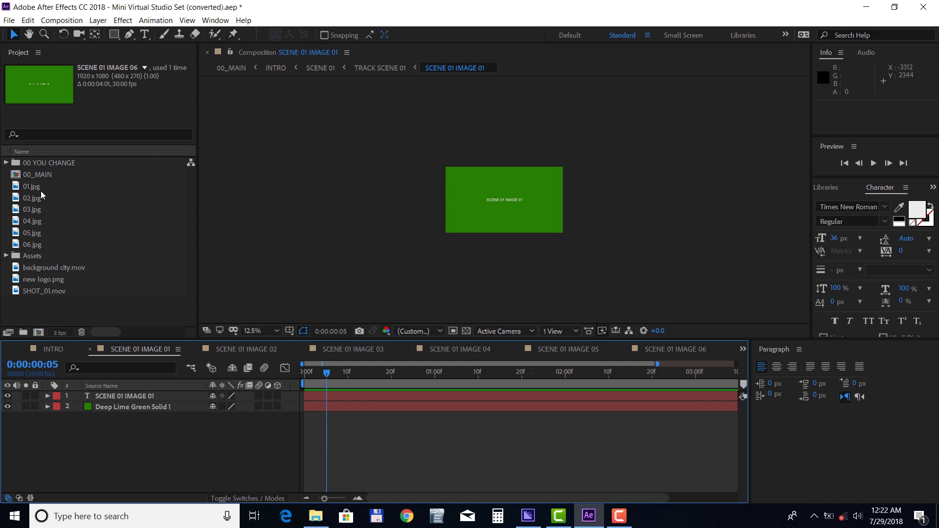
click(31, 186)
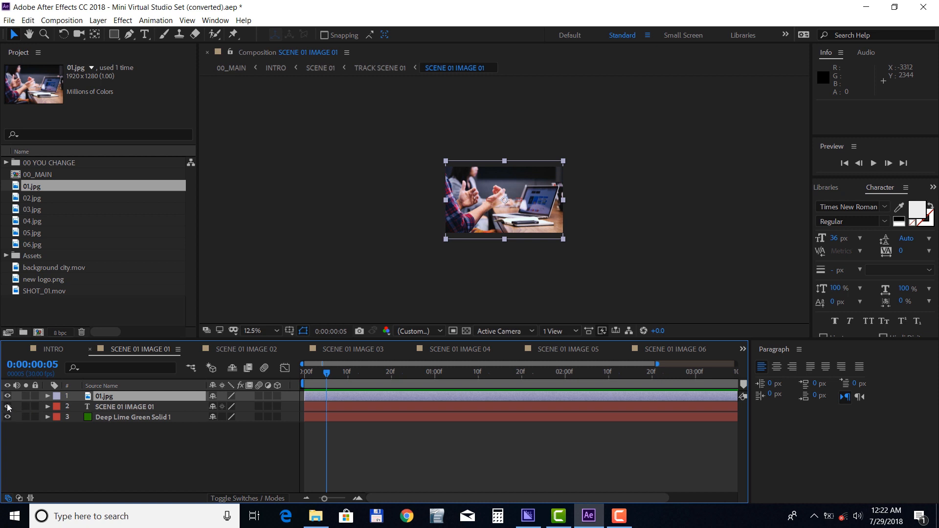
click(7, 407)
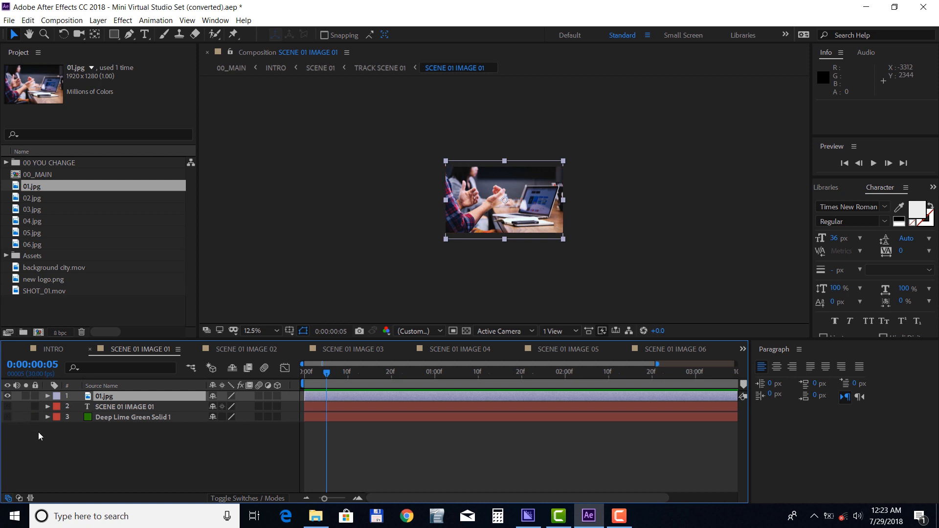
click(246, 349)
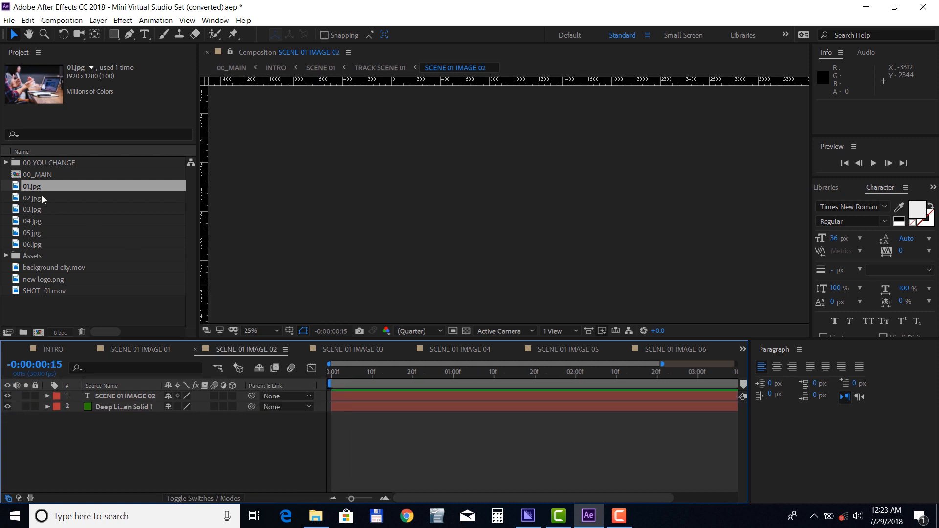
click(31, 197)
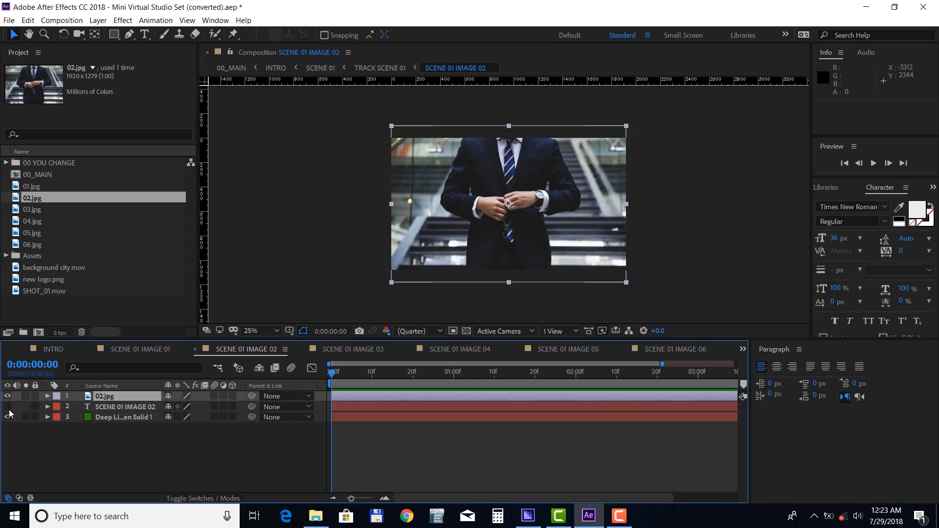
click(352, 349)
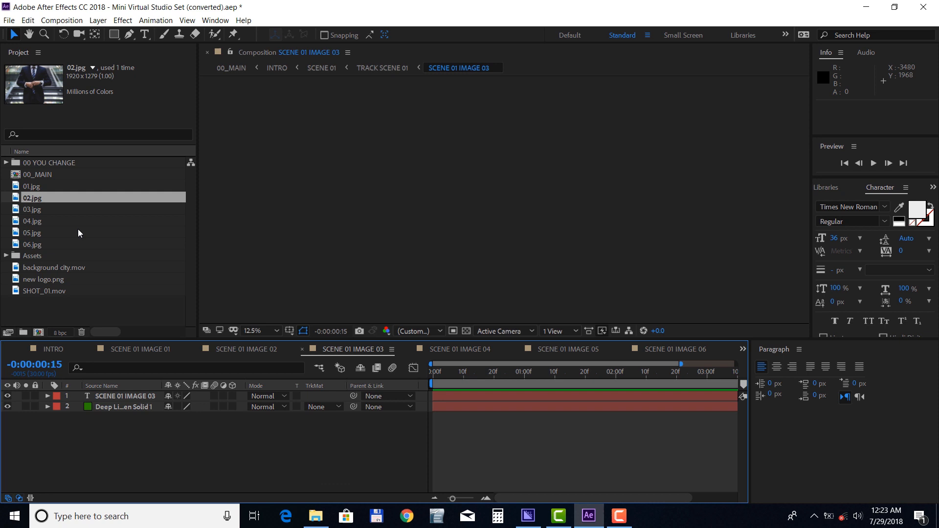
Step: Fill the remaining SCENE 01 IMAGE comps with photos 03–06, hide placeholders, and return to INTRO
click(33, 210)
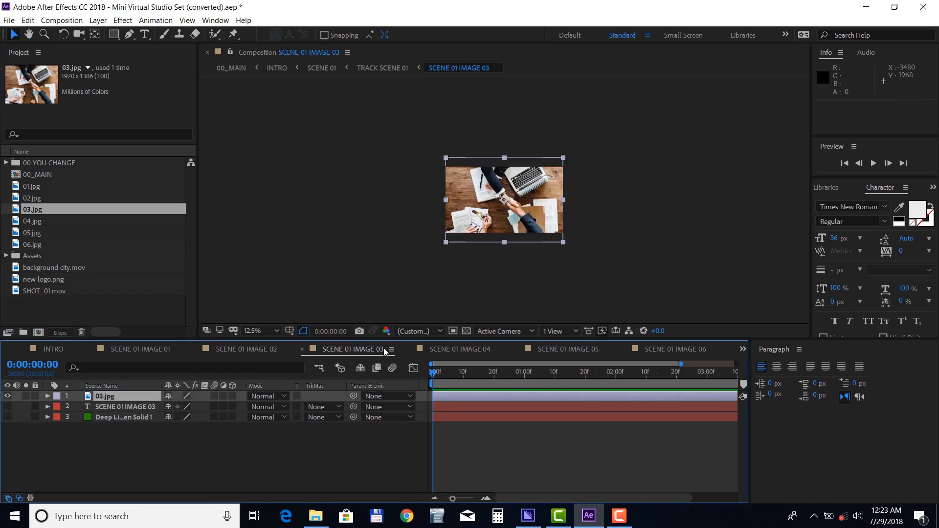
click(457, 348)
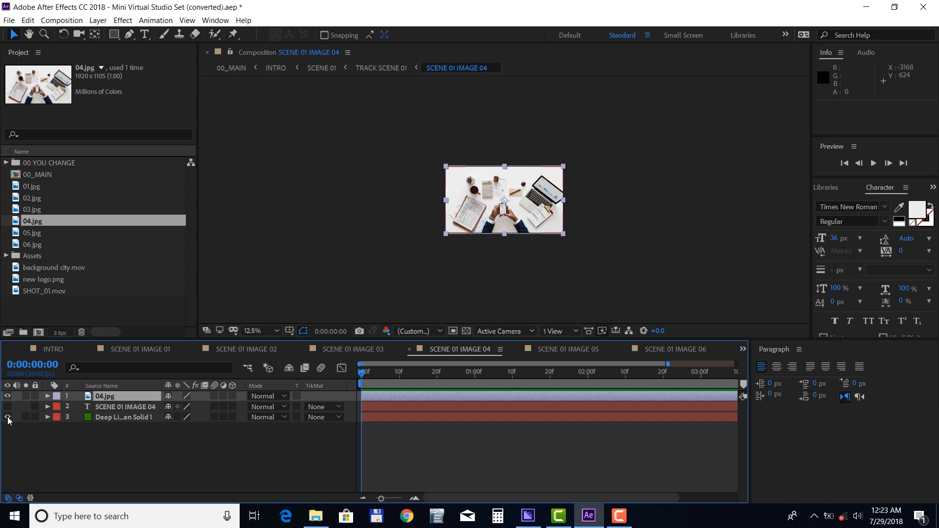
click(563, 349)
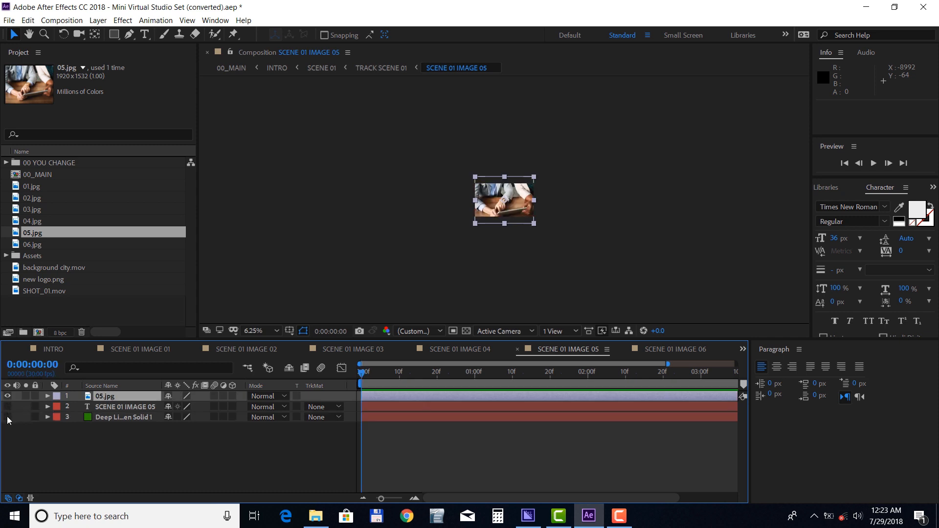
click(674, 349)
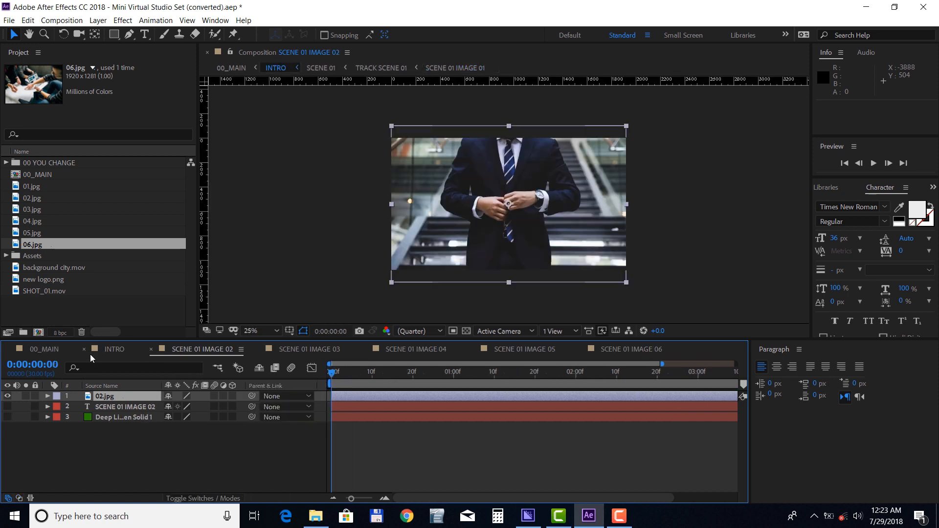
click(204, 349)
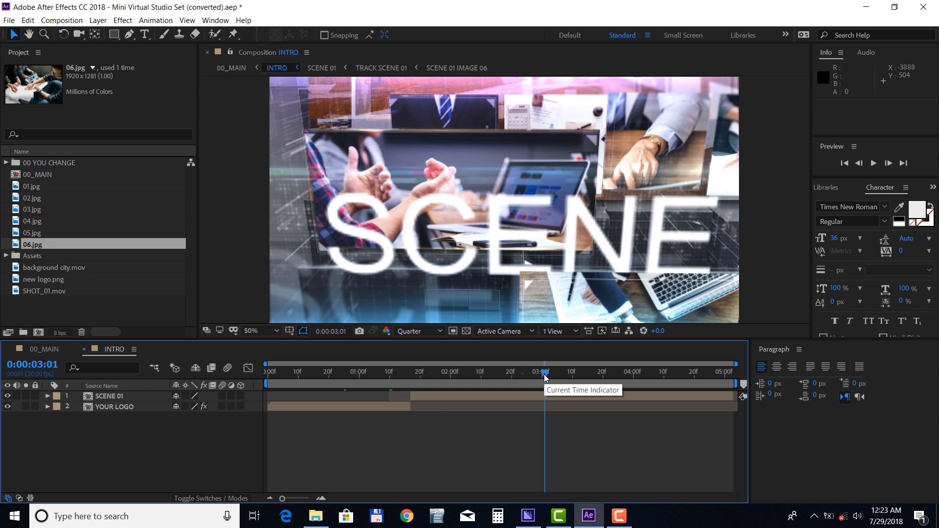
mouse_move(543, 372)
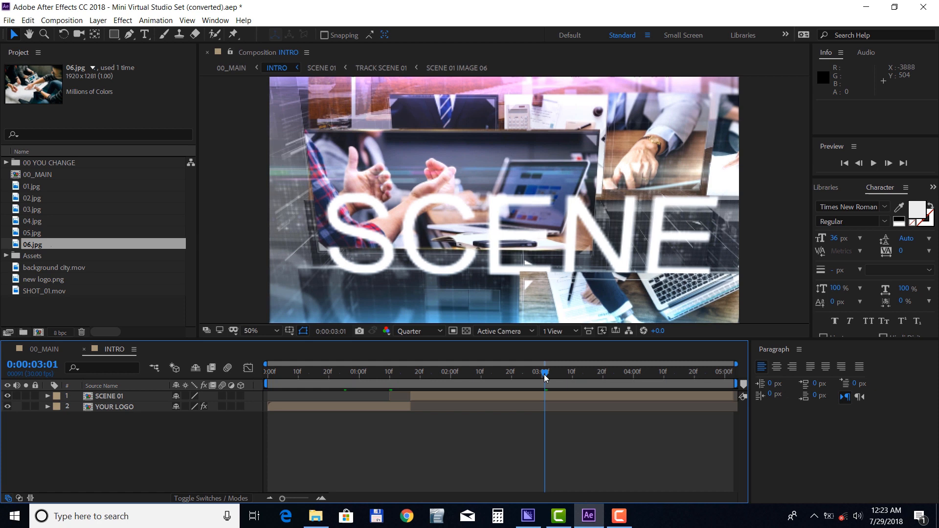
mouse_move(18, 151)
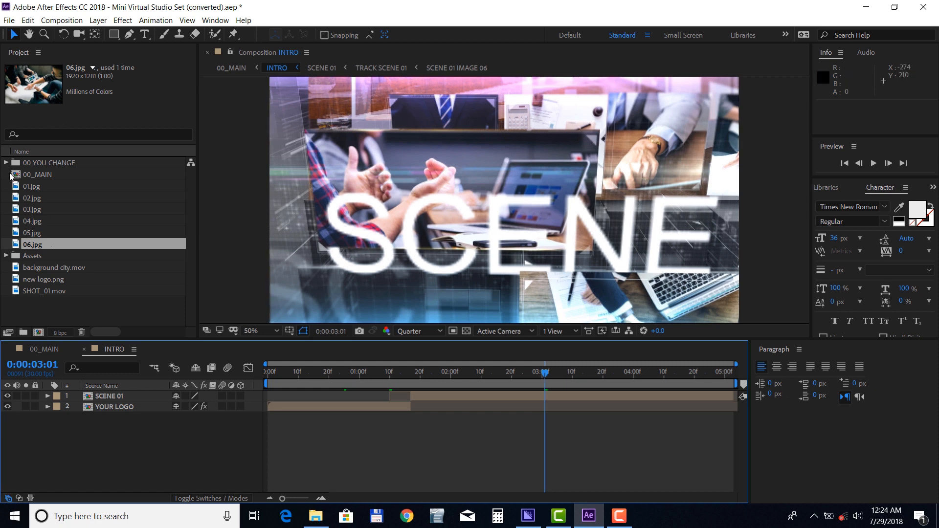
Step: Expand 00 YOU CHANGE and collapse SCENE 01 IMAGES so TITTLE SCENE 01 is listed
click(9, 162)
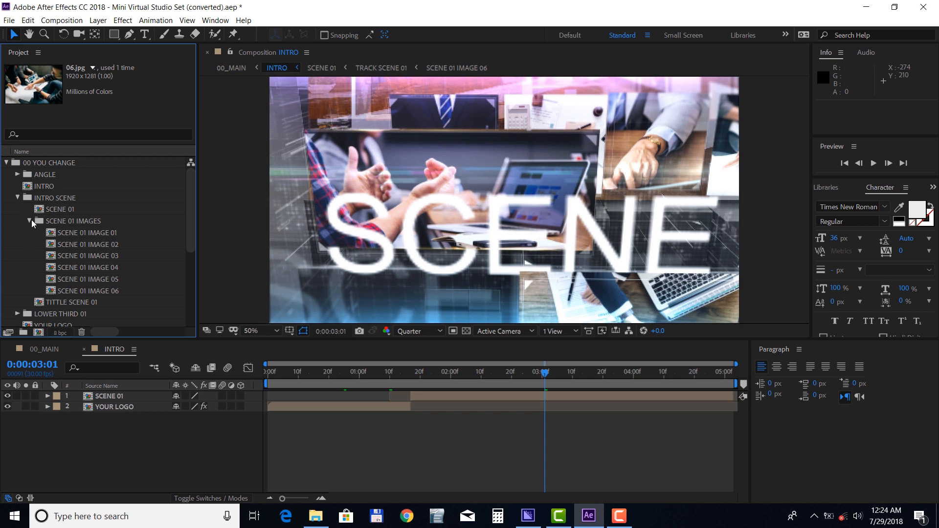
click(31, 221)
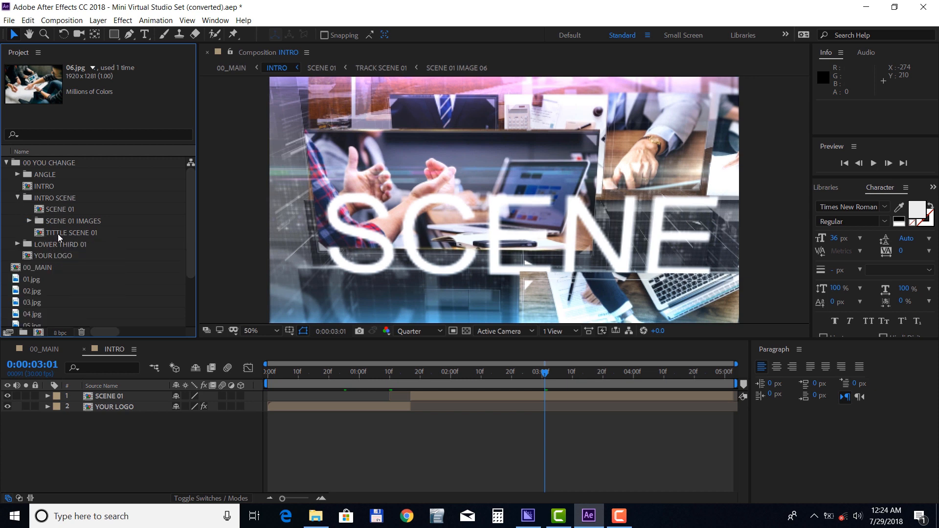
Step: Edit TITTLE SCENE 01's text to 'sample title', set it to All Caps, and go back to INTRO
double_click(73, 233)
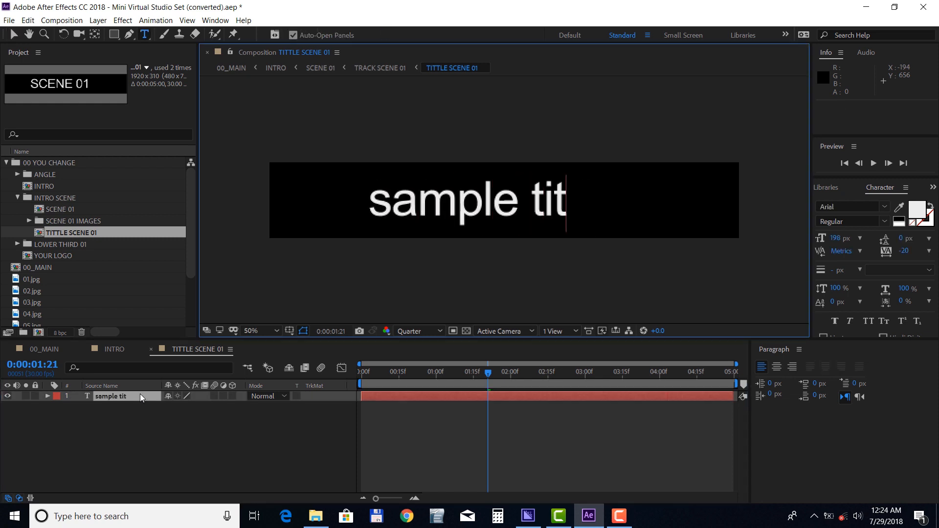
text(le)
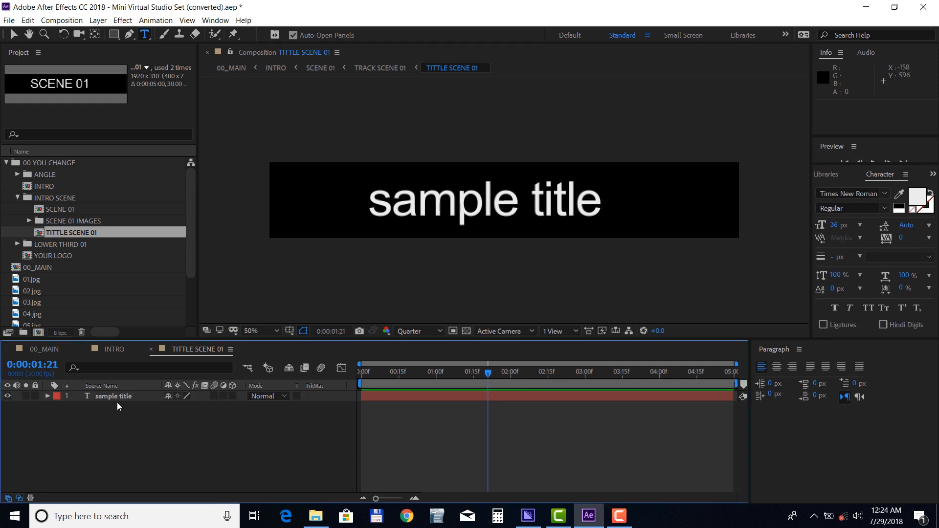
click(112, 396)
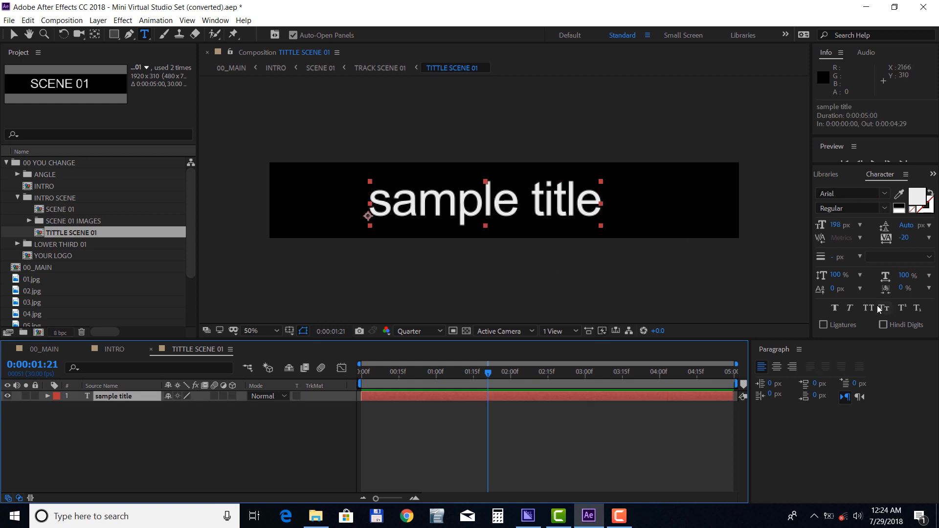
click(867, 308)
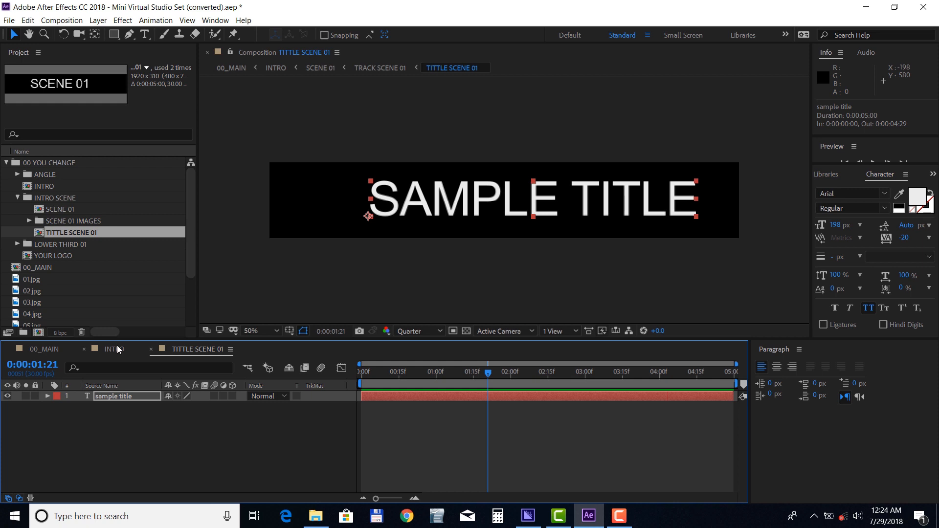
click(113, 349)
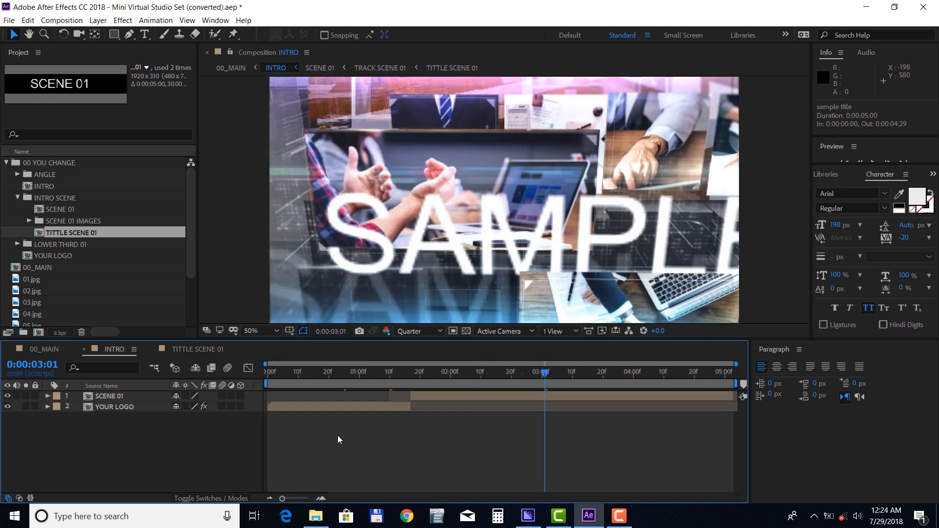
click(53, 245)
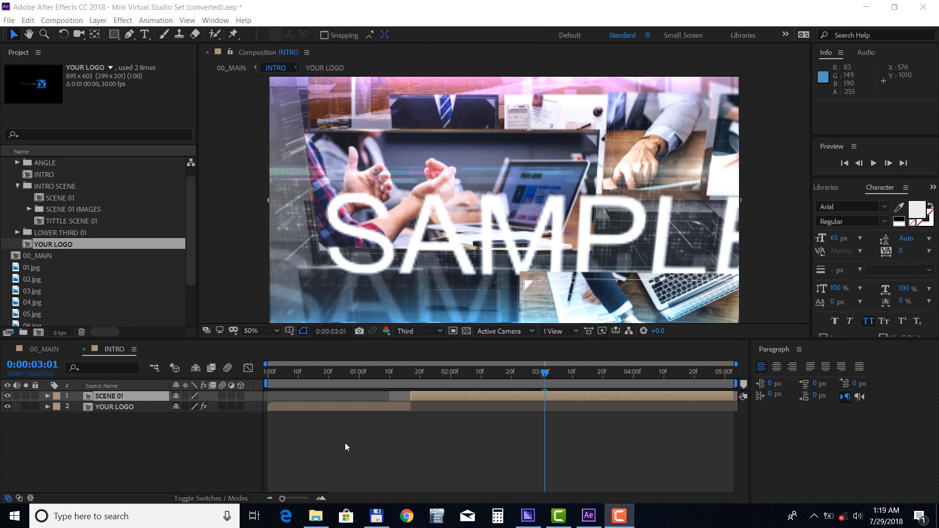
mouse_move(174, 238)
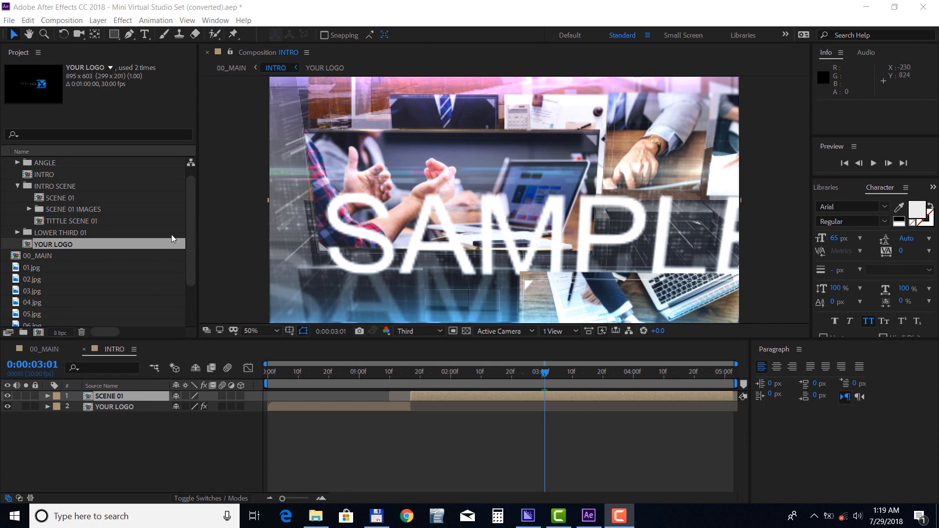
Step: Enter ANGLE 09's talent comp and bring in the SHOT_01.mov presenter clip
click(12, 163)
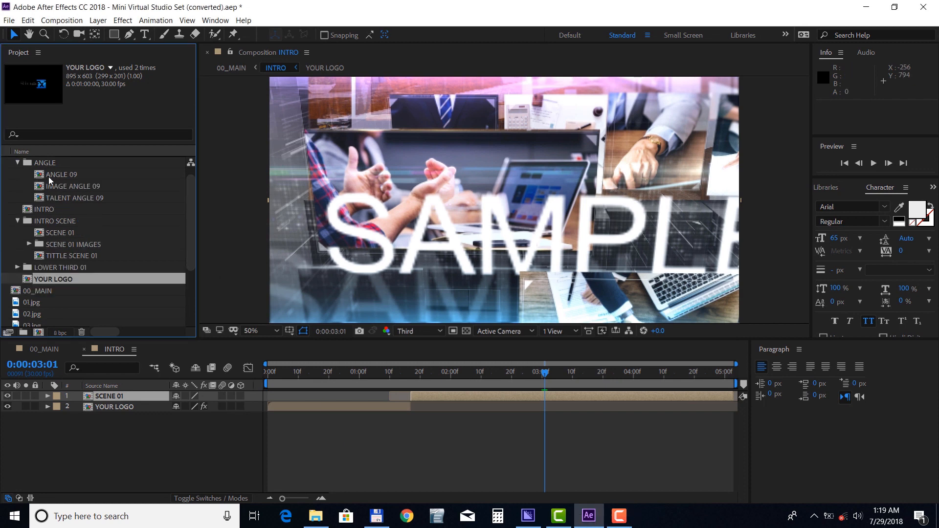
double_click(61, 174)
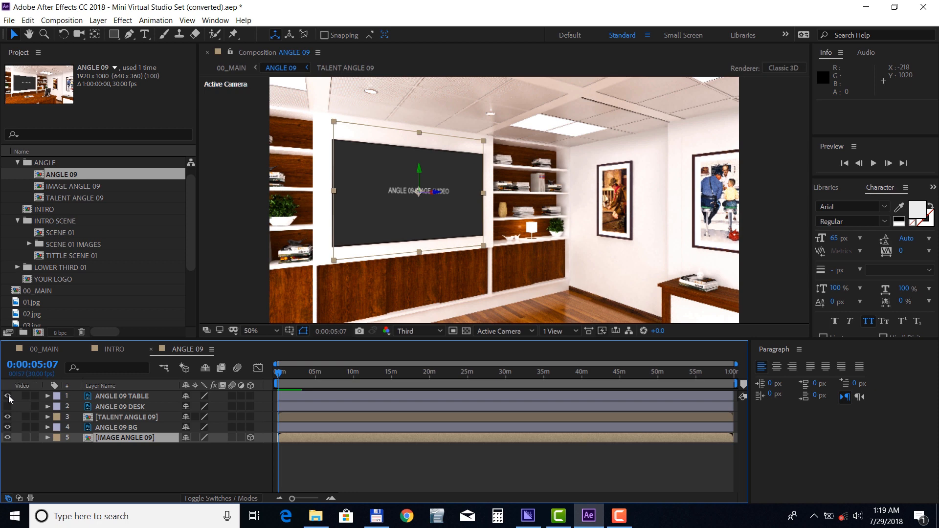
click(7, 396)
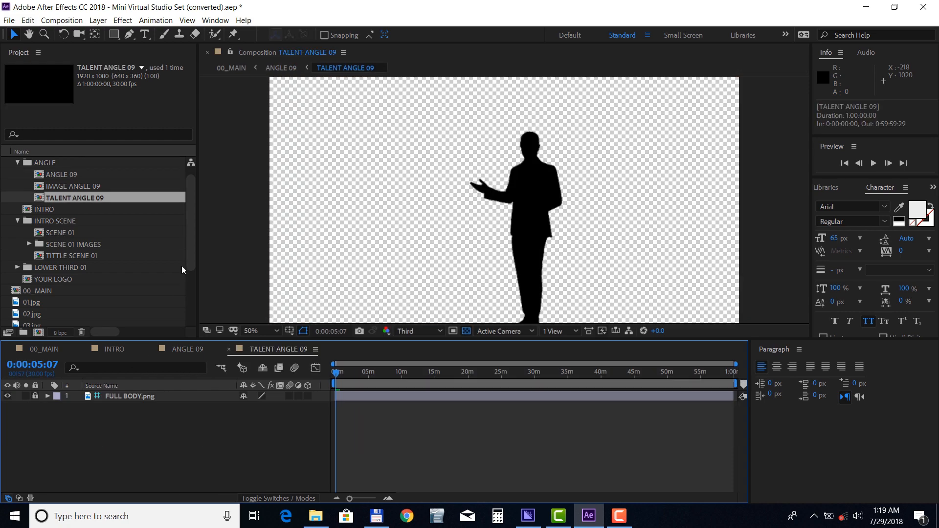
scroll(down, 3)
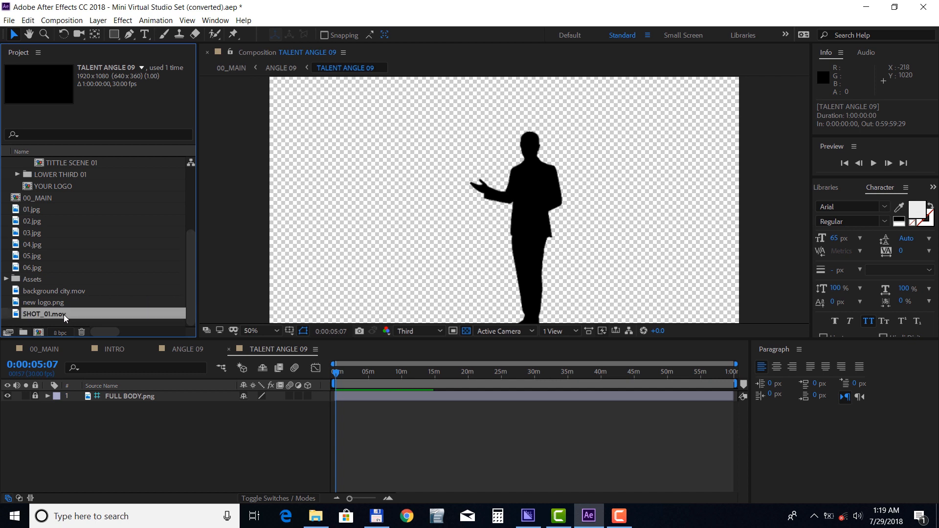
click(44, 314)
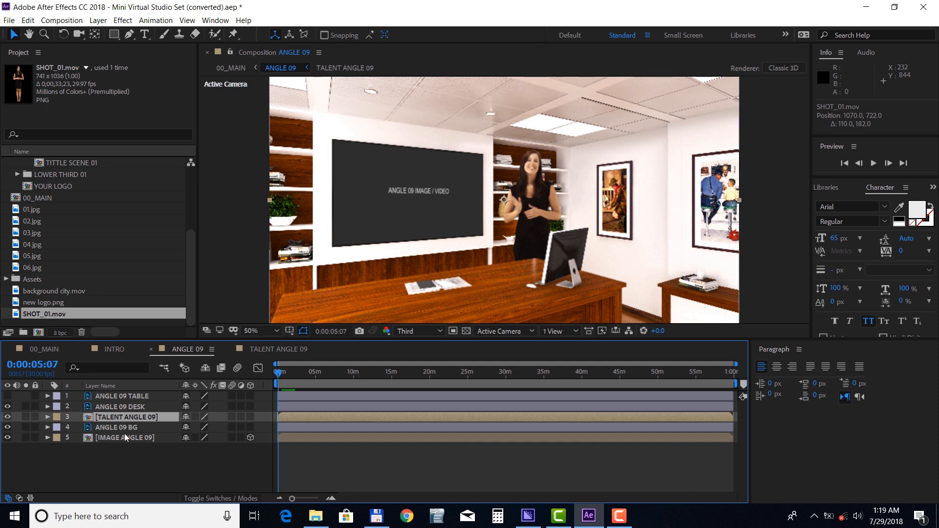
Step: Fill IMAGE ANGLE 09 with background city.mov and return to the TALENT ANGLE 09 comp
double_click(125, 439)
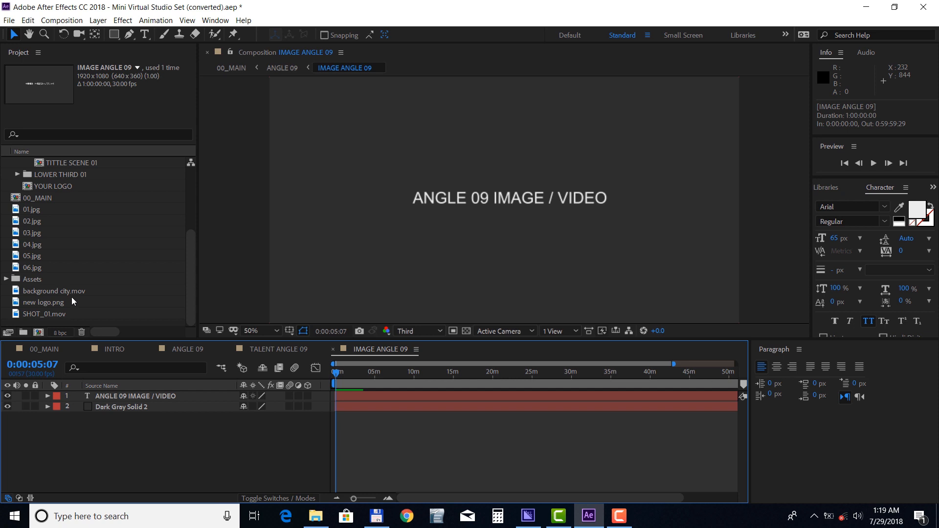
click(54, 290)
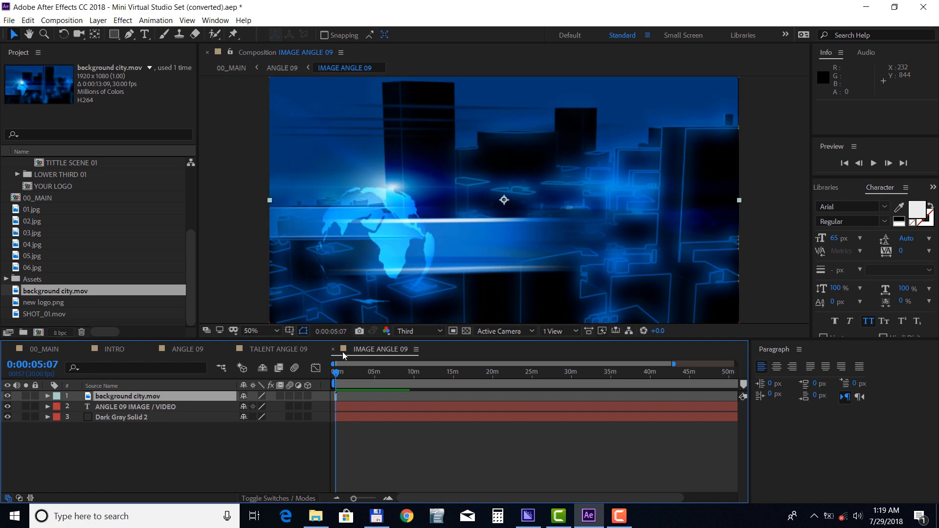
click(278, 349)
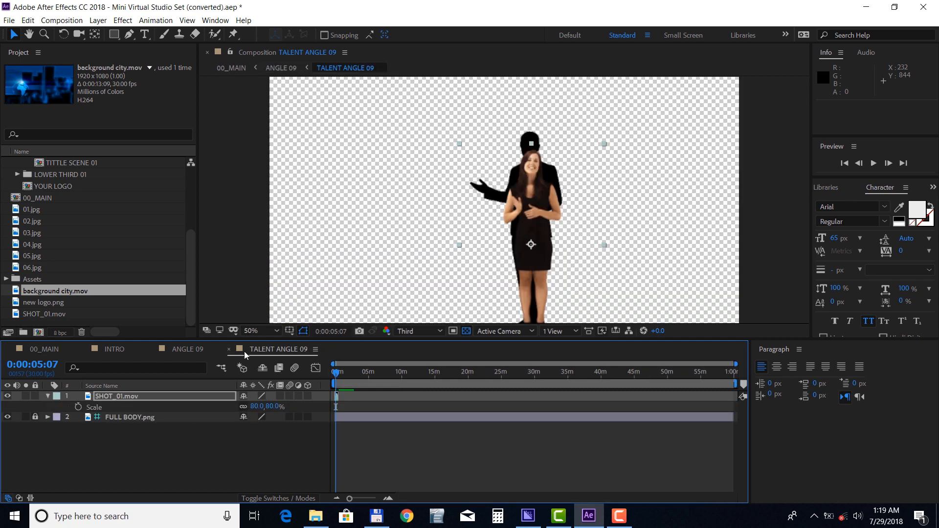
click(187, 349)
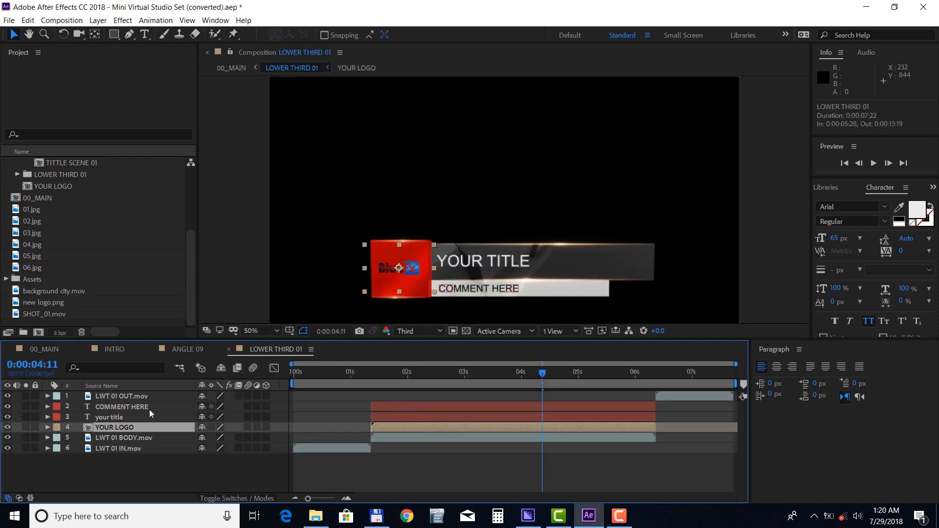
Step: Retype the LOWER THIRD 01 COMMENT HERE line as 'your text'
click(122, 407)
text(your text)
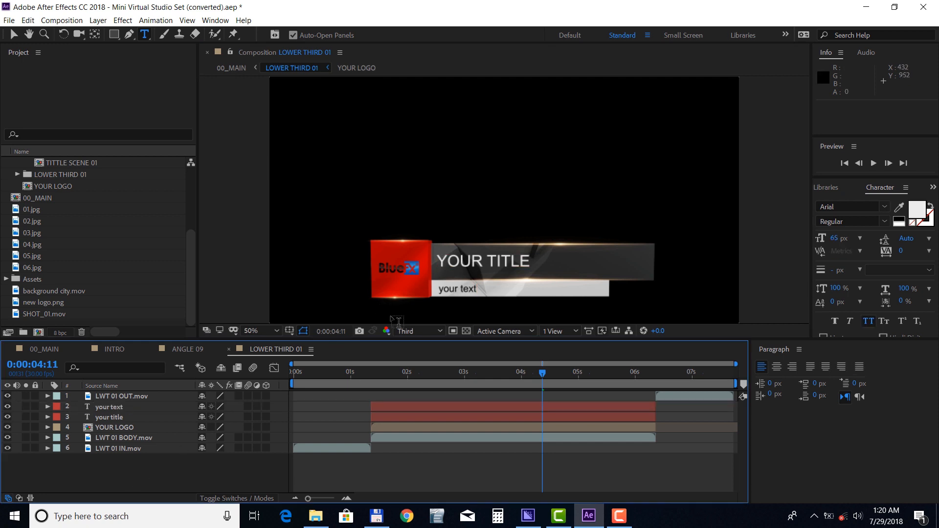
mouse_move(427, 341)
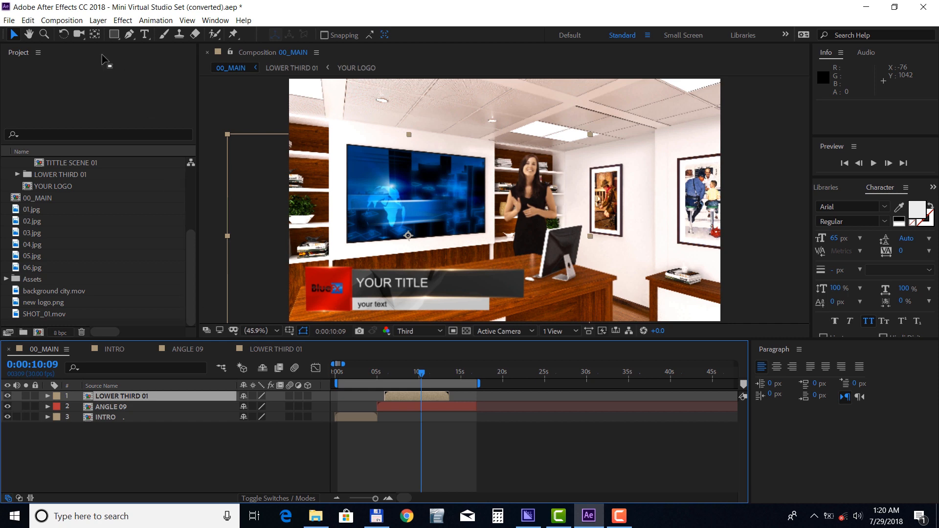
Step: Queue 00_MAIN in Adobe Media Encoder as an H.264 export via the Composition menu
click(61, 19)
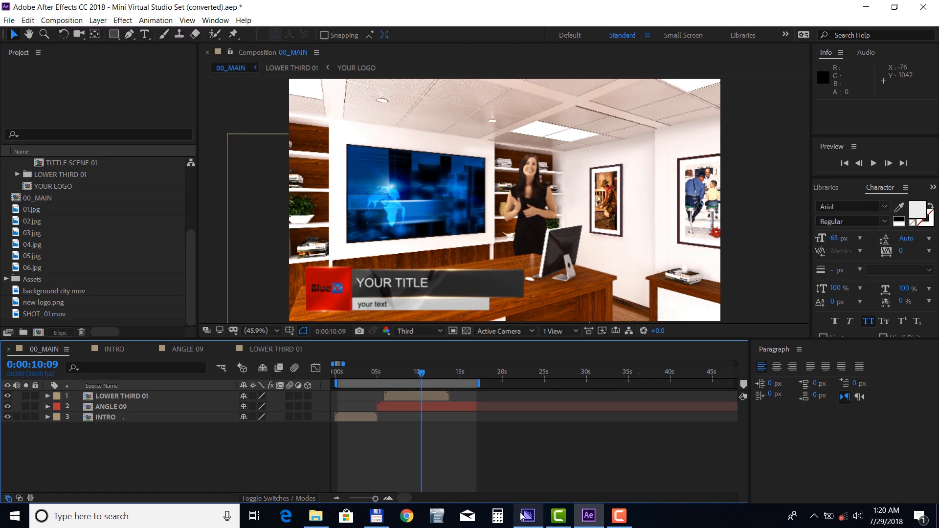
click(527, 516)
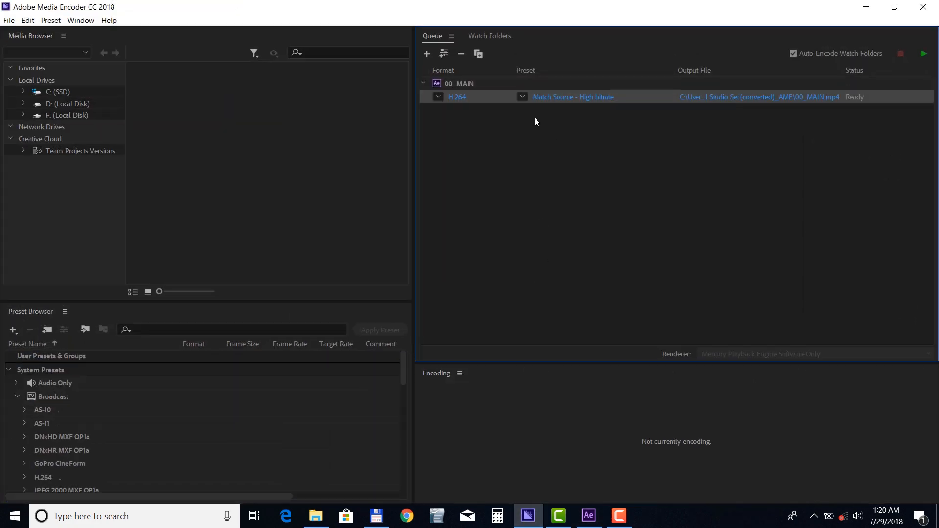
mouse_move(604, 114)
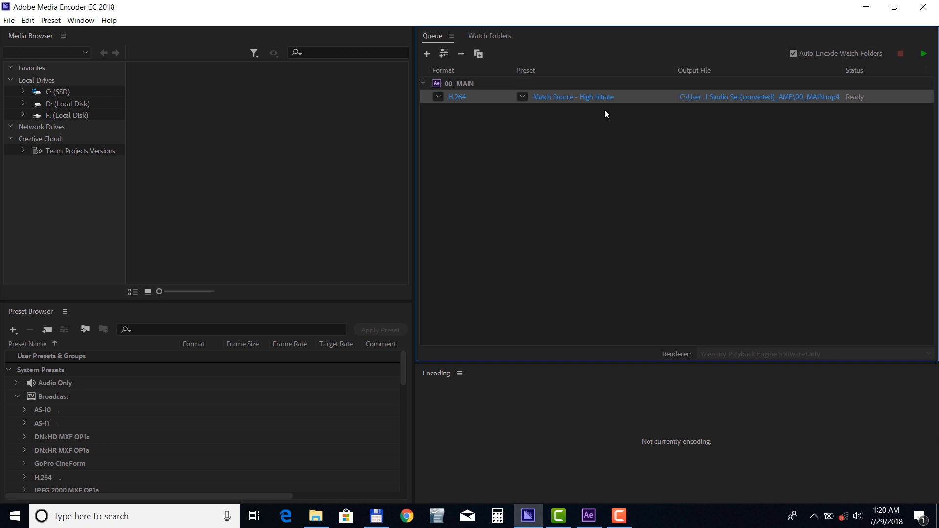
mouse_move(672, 72)
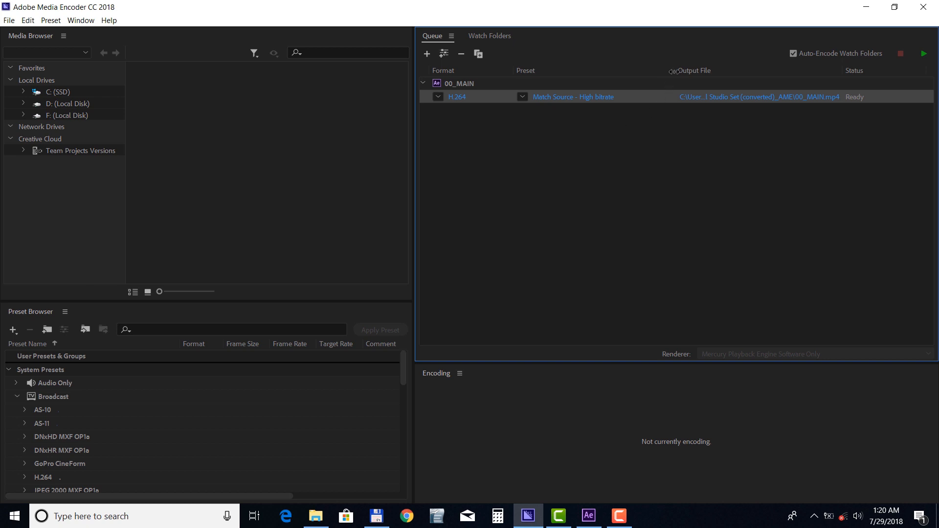
mouse_move(735, 117)
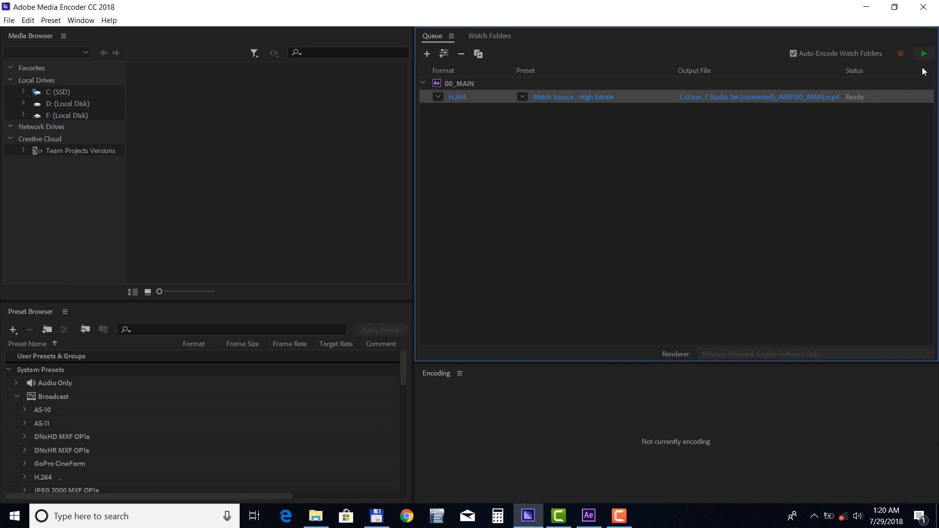
mouse_move(861, 172)
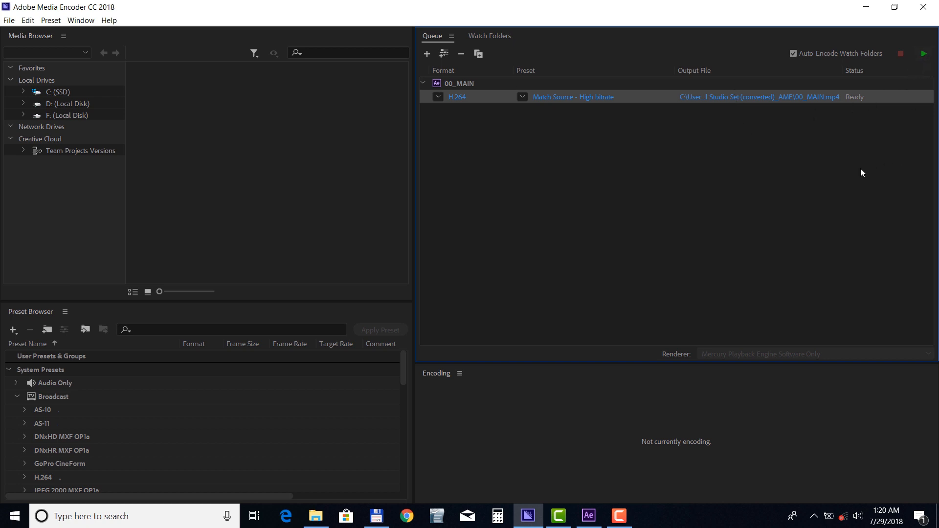